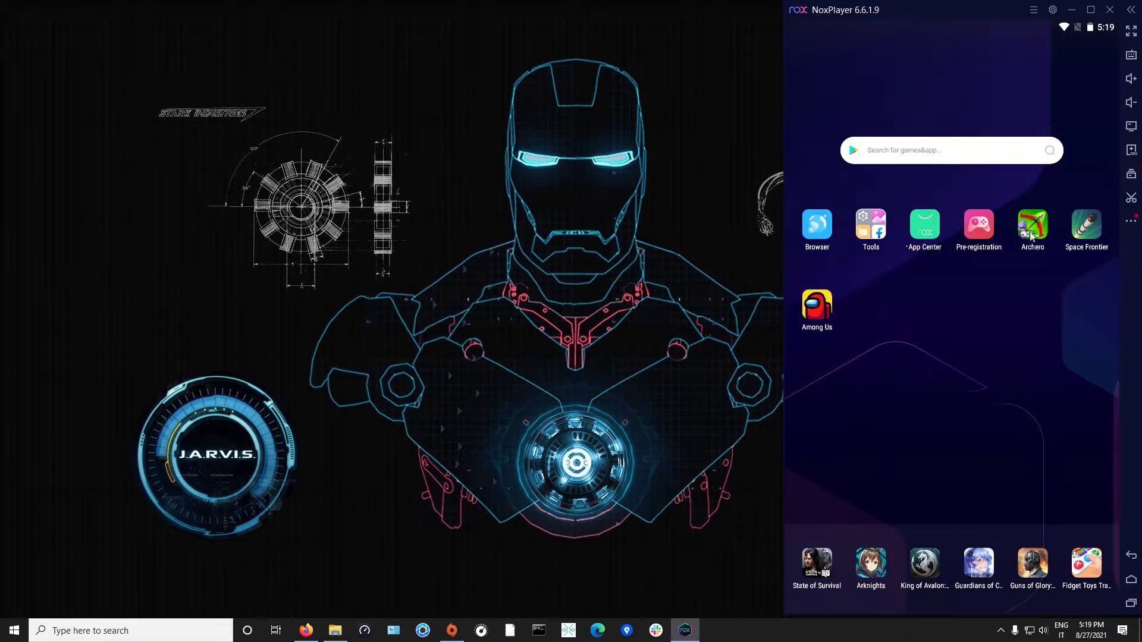
# Launch Archero from the Nox home screen, browse Equipment and Cave of Bones details, return to World
pyautogui.click(1033, 226)
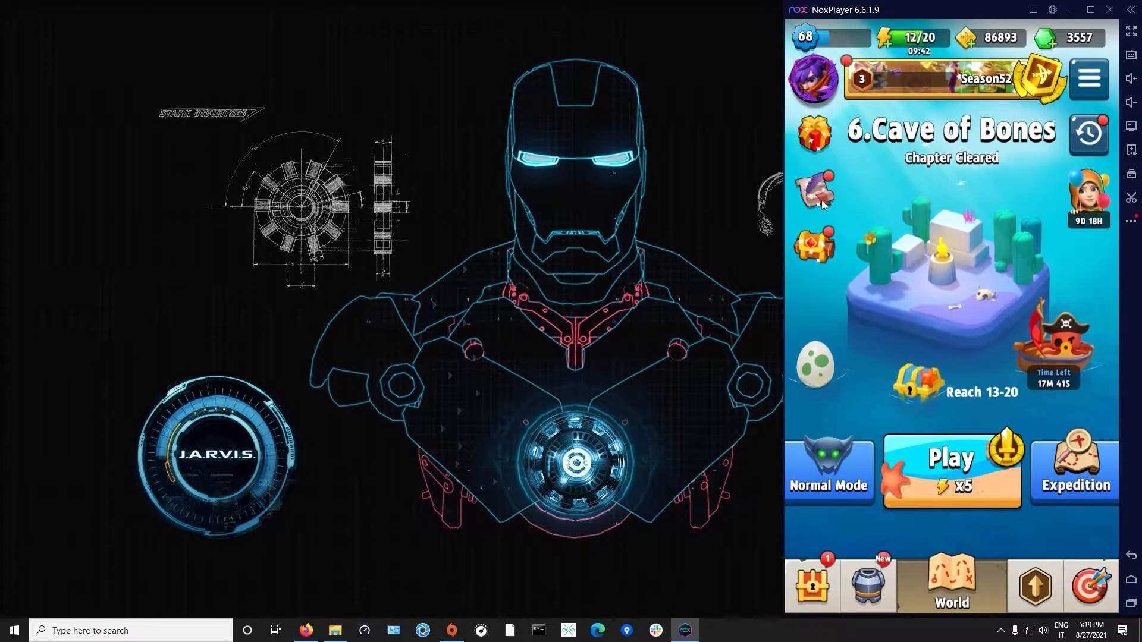
pyautogui.click(868, 583)
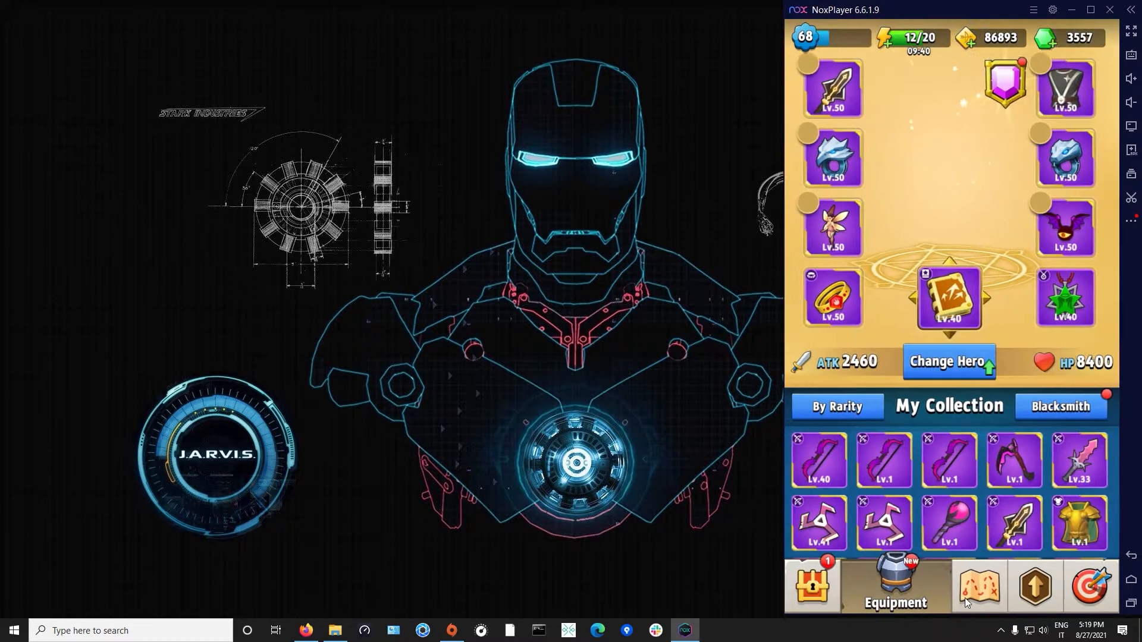
pyautogui.click(978, 586)
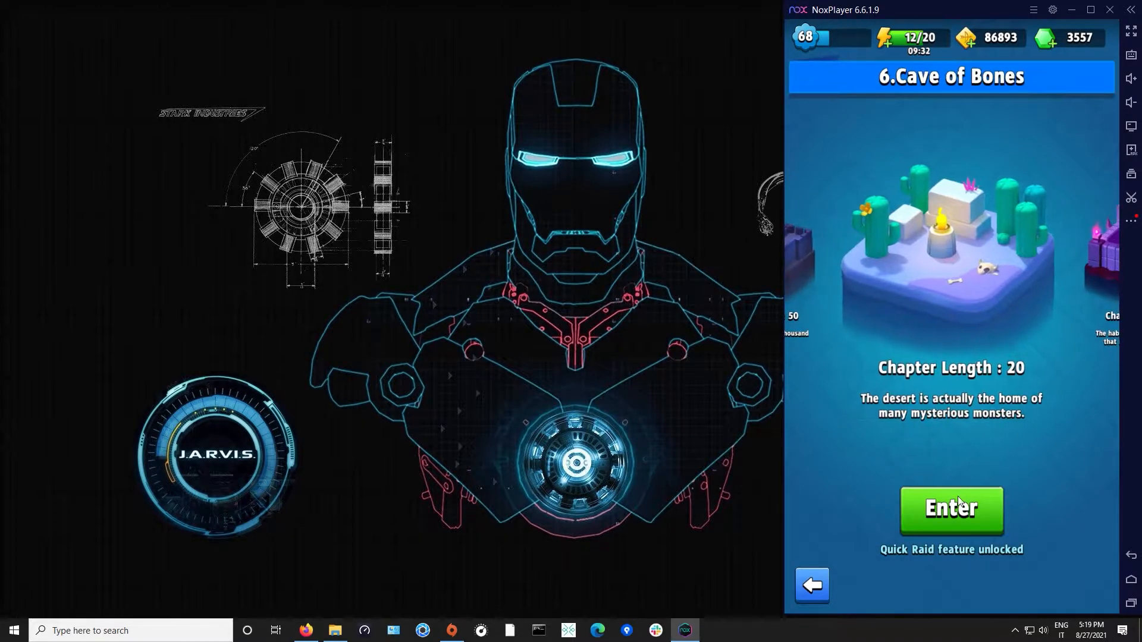
pyautogui.click(951, 510)
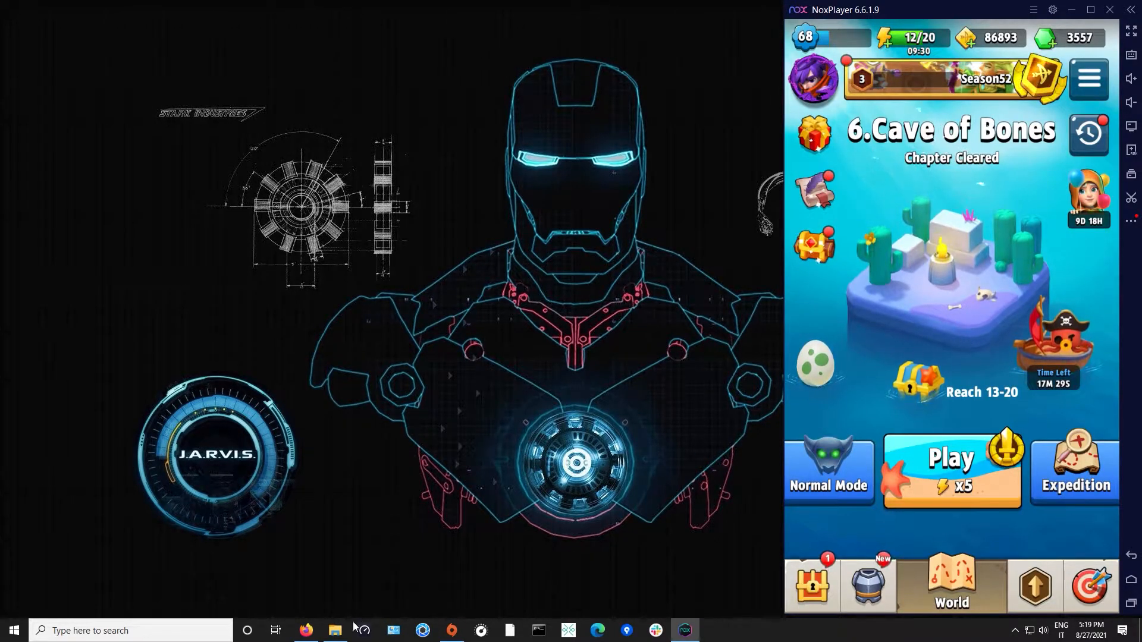
# Select GameController.py in the archero_bot_57 folder to launch the Game Controller
pyautogui.click(334, 630)
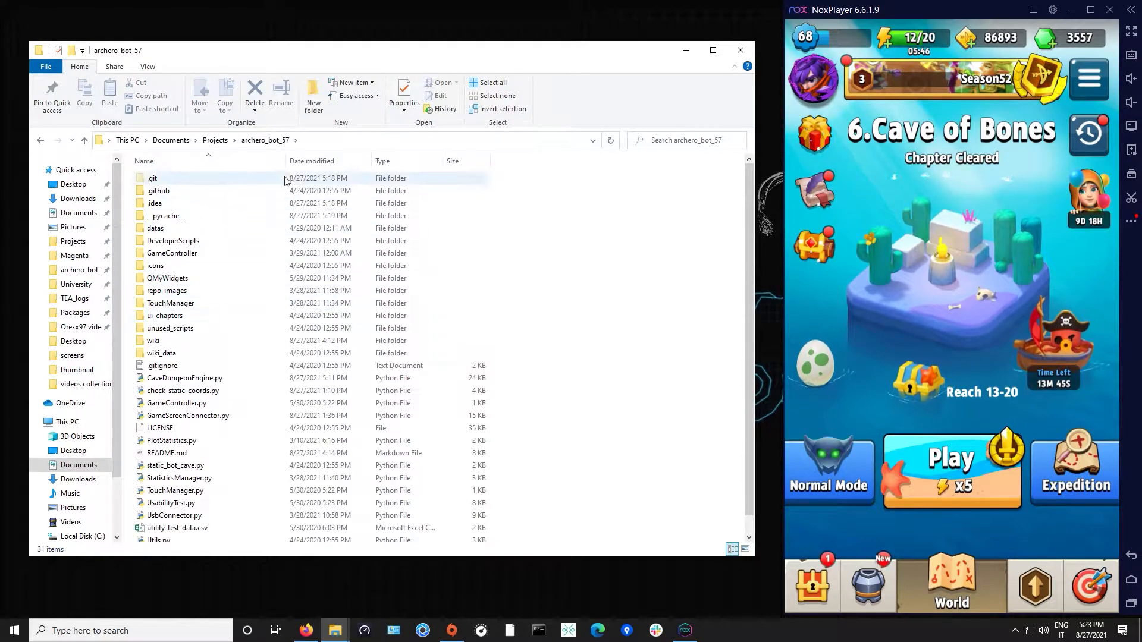
pyautogui.moveTo(397, 291)
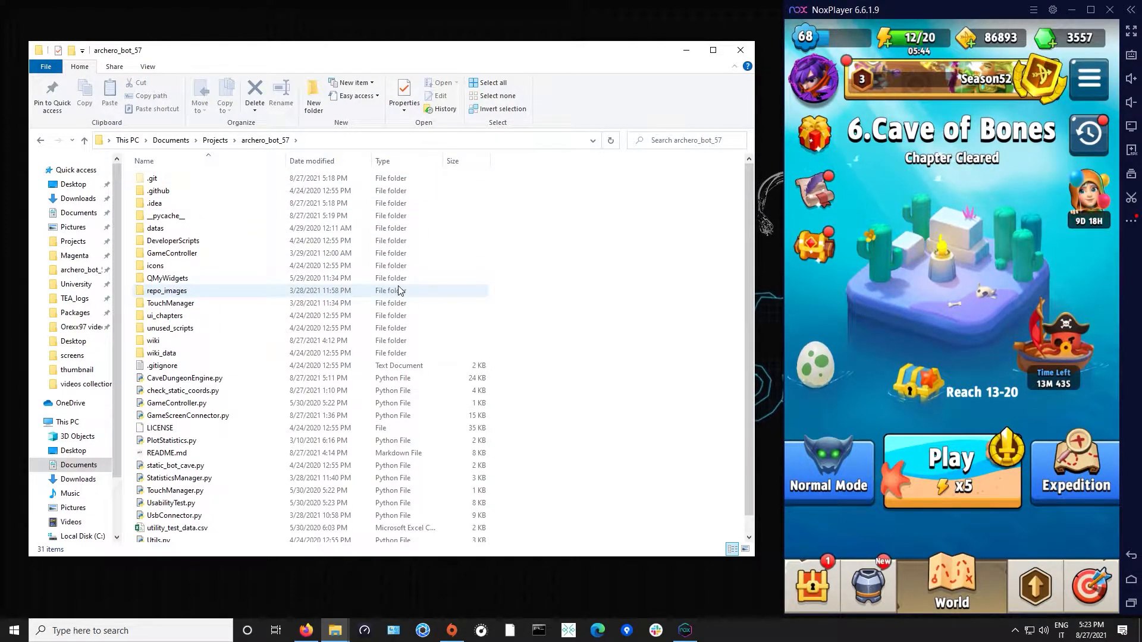
pyautogui.click(176, 403)
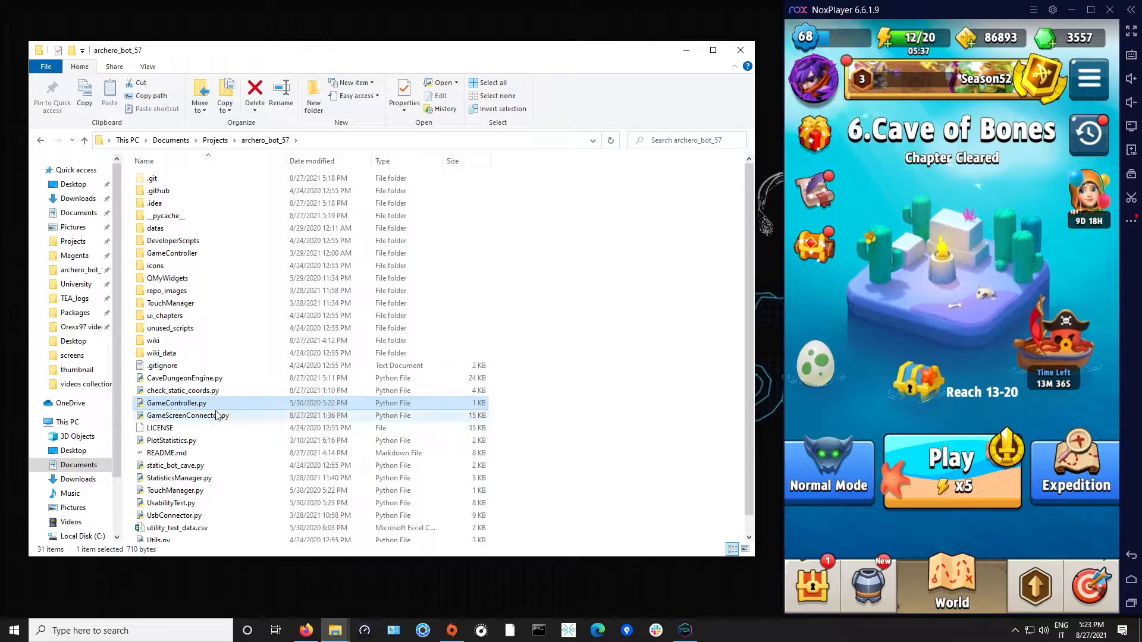
pyautogui.moveTo(216, 406)
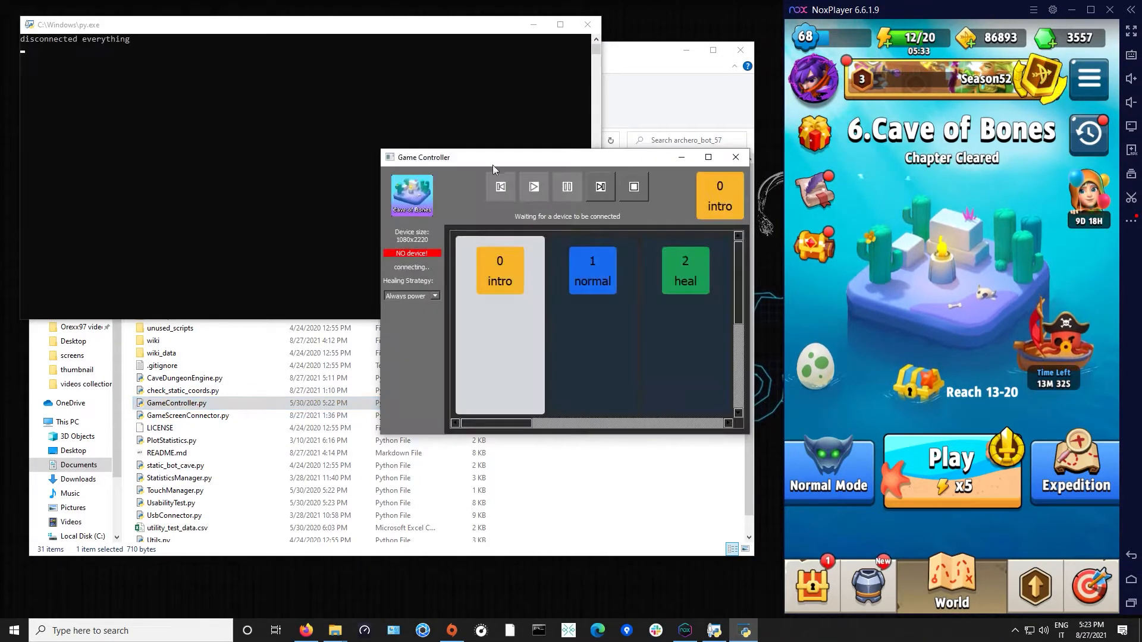
# Hide the console and place the connected Game Controller window, restored, at the desktop centre
pyautogui.moveTo(495, 157); pyautogui.dragTo(466, 158)
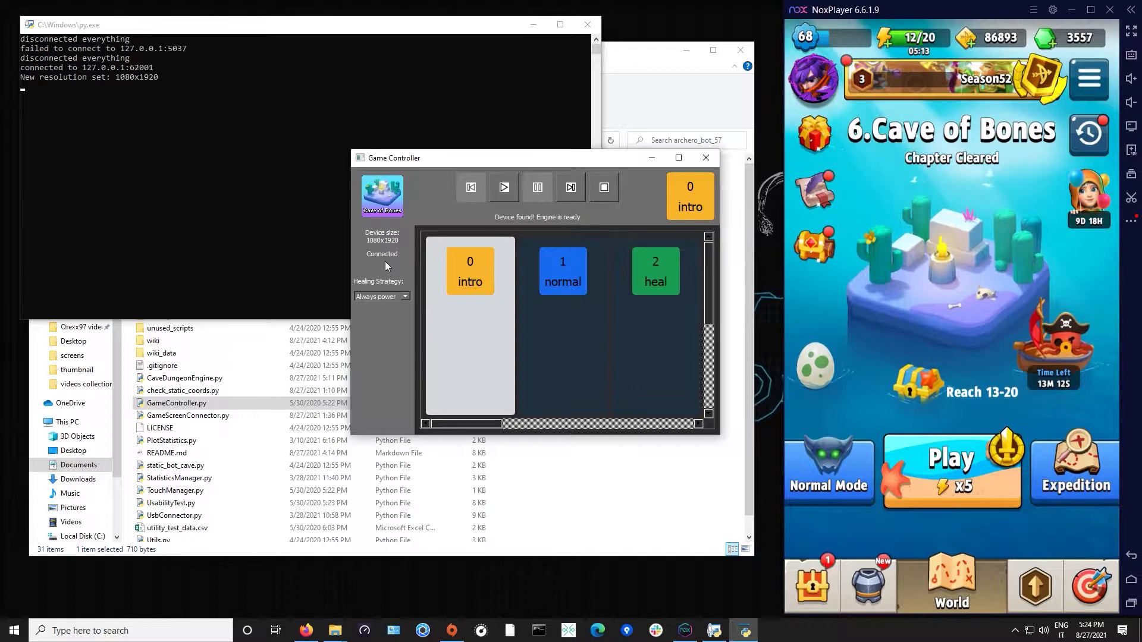
pyautogui.moveTo(374, 254)
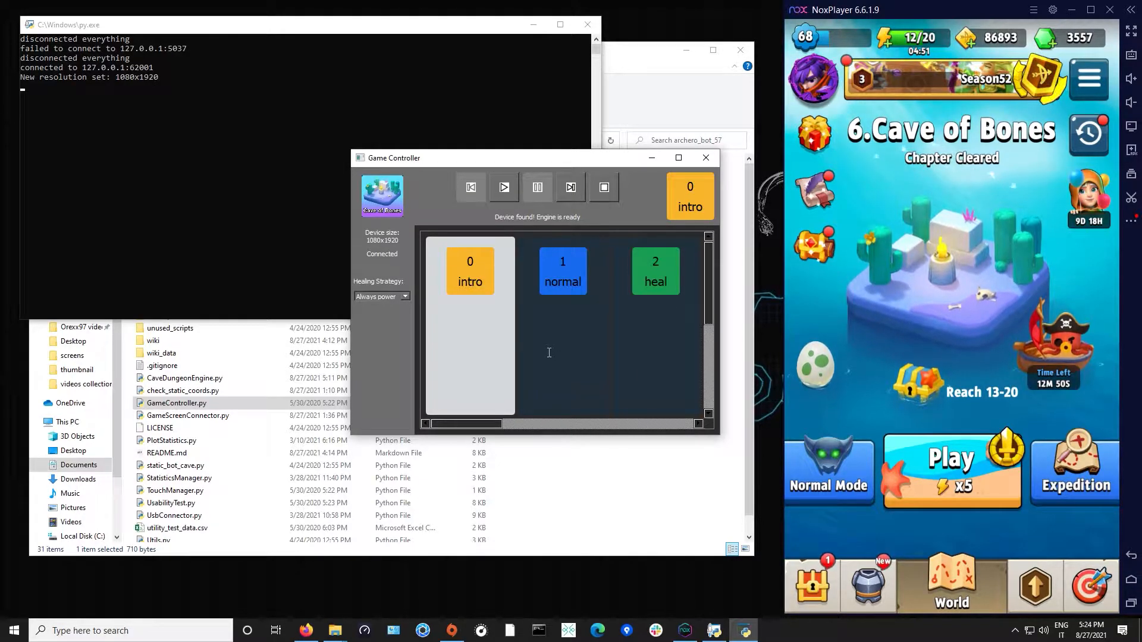
pyautogui.click(247, 24)
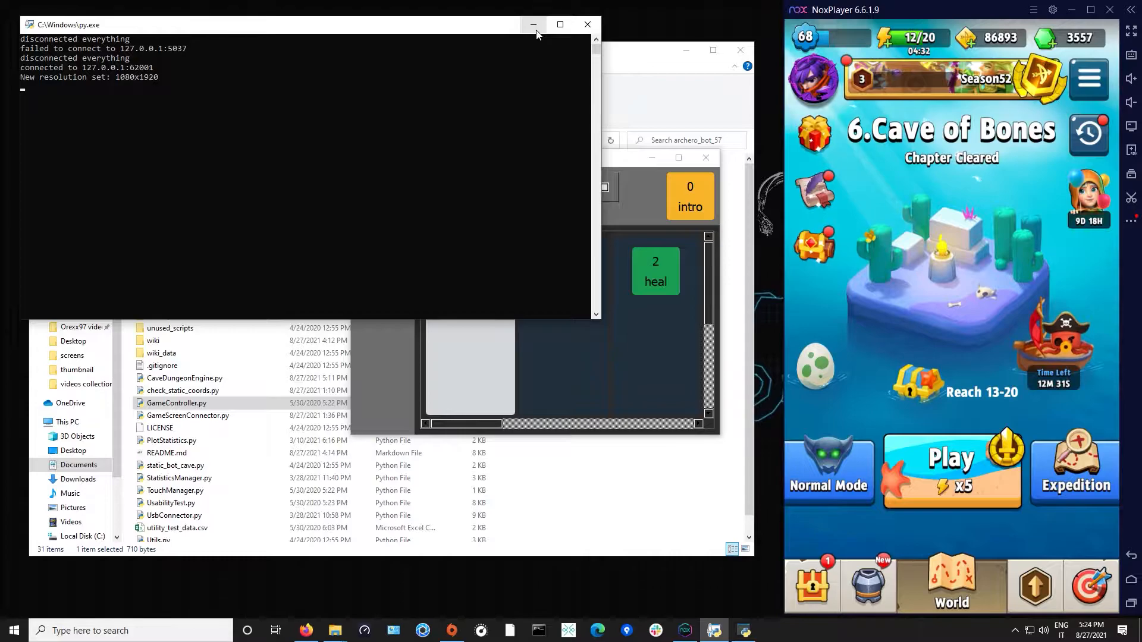
pyautogui.click(532, 24)
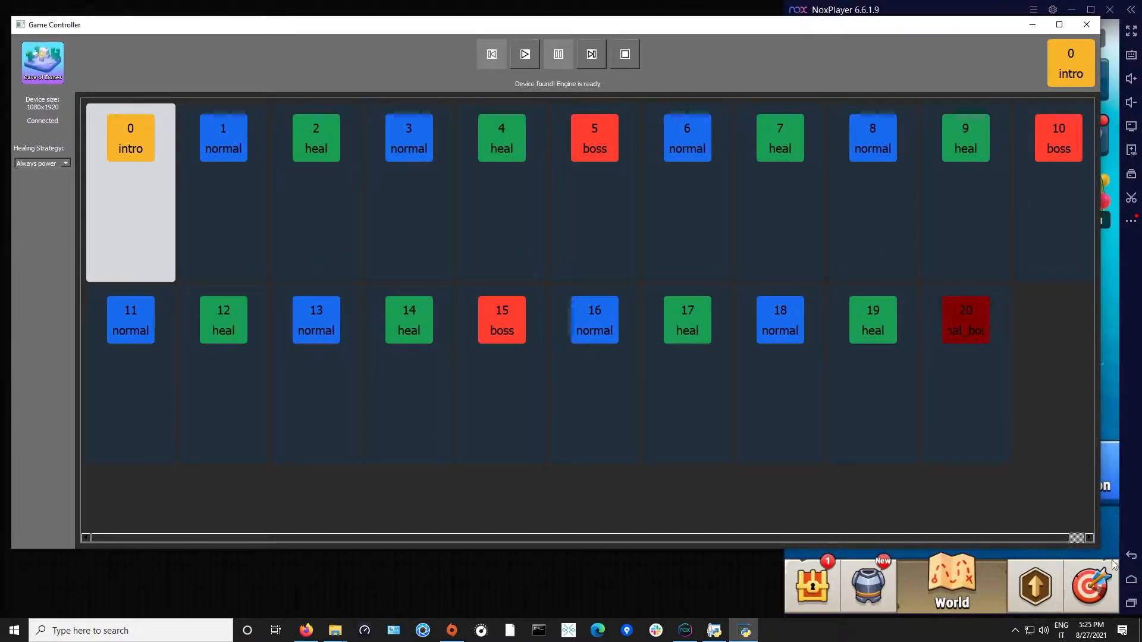
pyautogui.click(1058, 24)
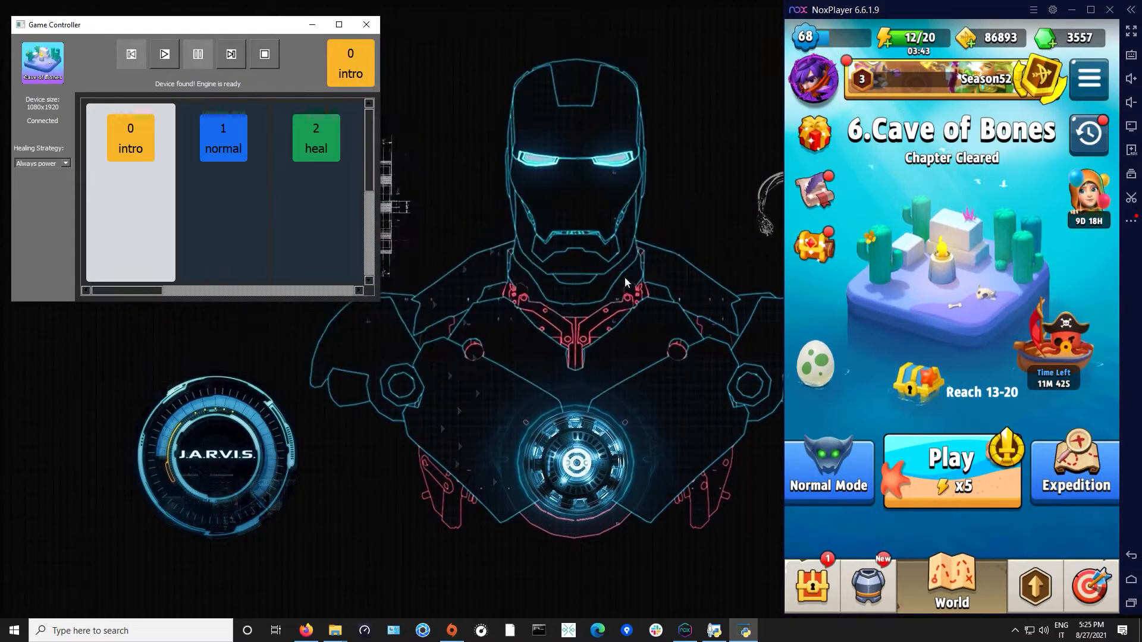
pyautogui.moveTo(196, 23); pyautogui.dragTo(342, 103)
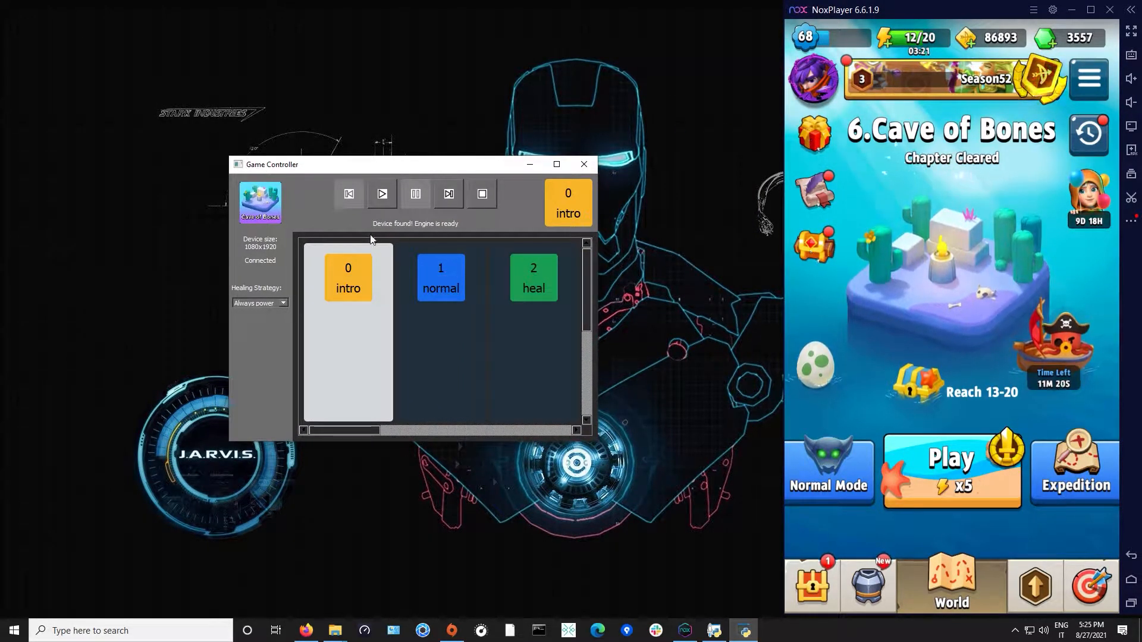
# Start the bot with Play and let it clear the intro, normal and heal rooms up to level 4
pyautogui.click(382, 194)
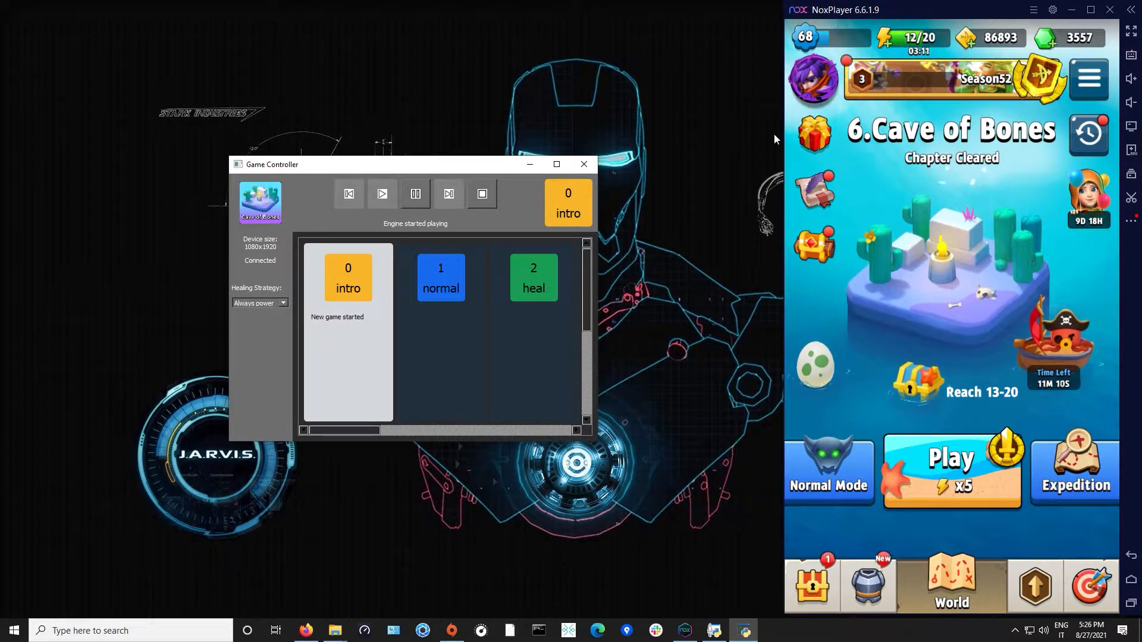
pyautogui.click(950, 468)
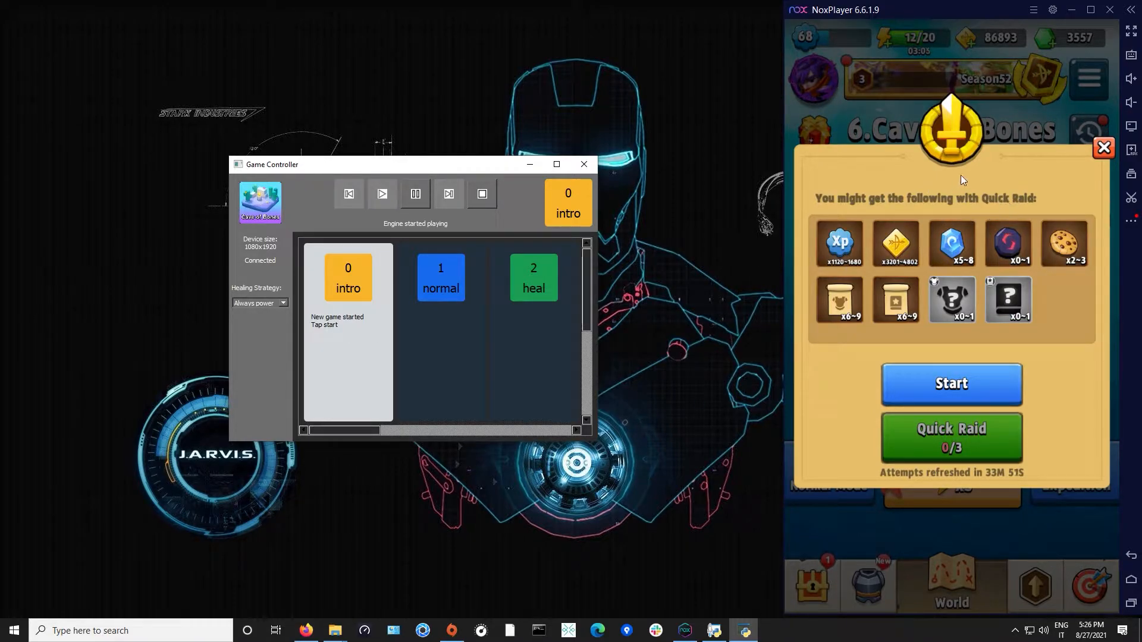
pyautogui.click(951, 384)
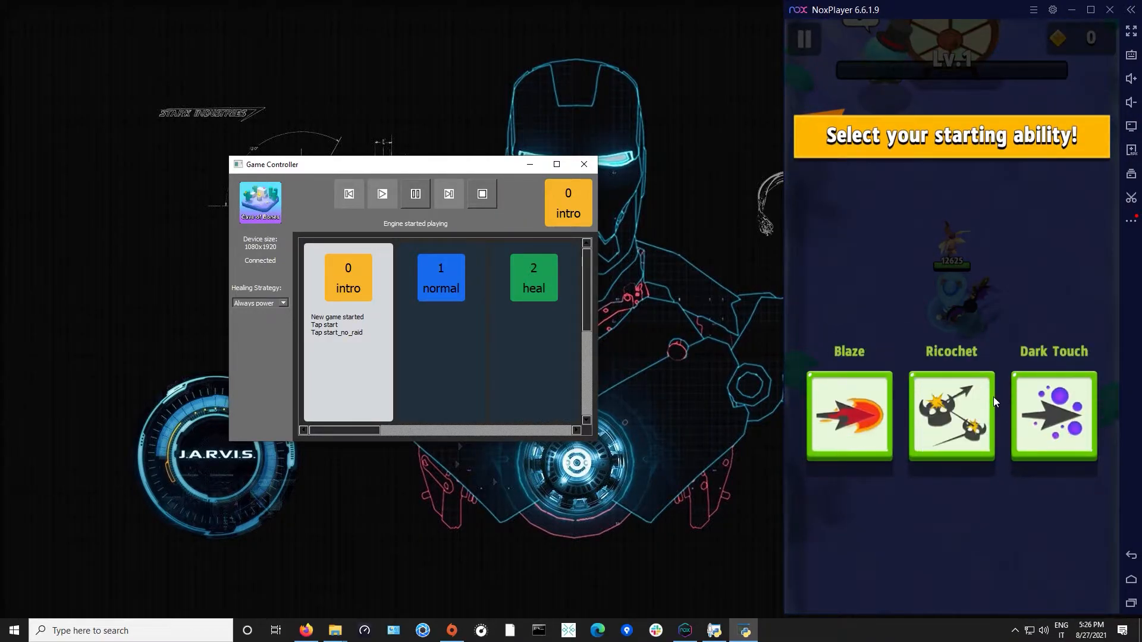
pyautogui.click(848, 417)
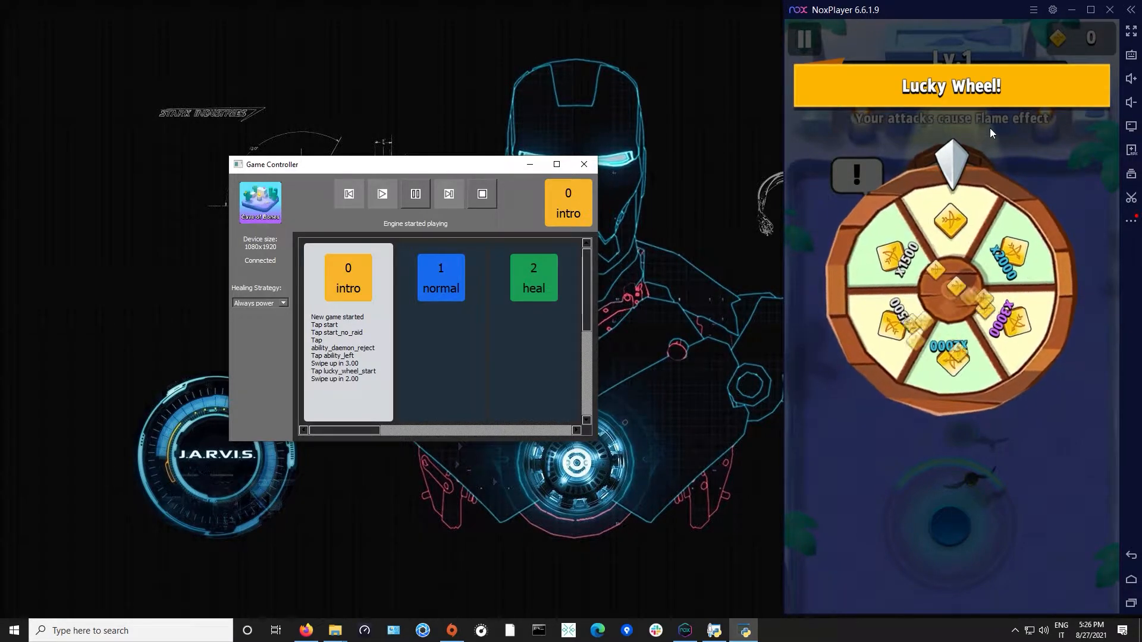
pyautogui.click(441, 277)
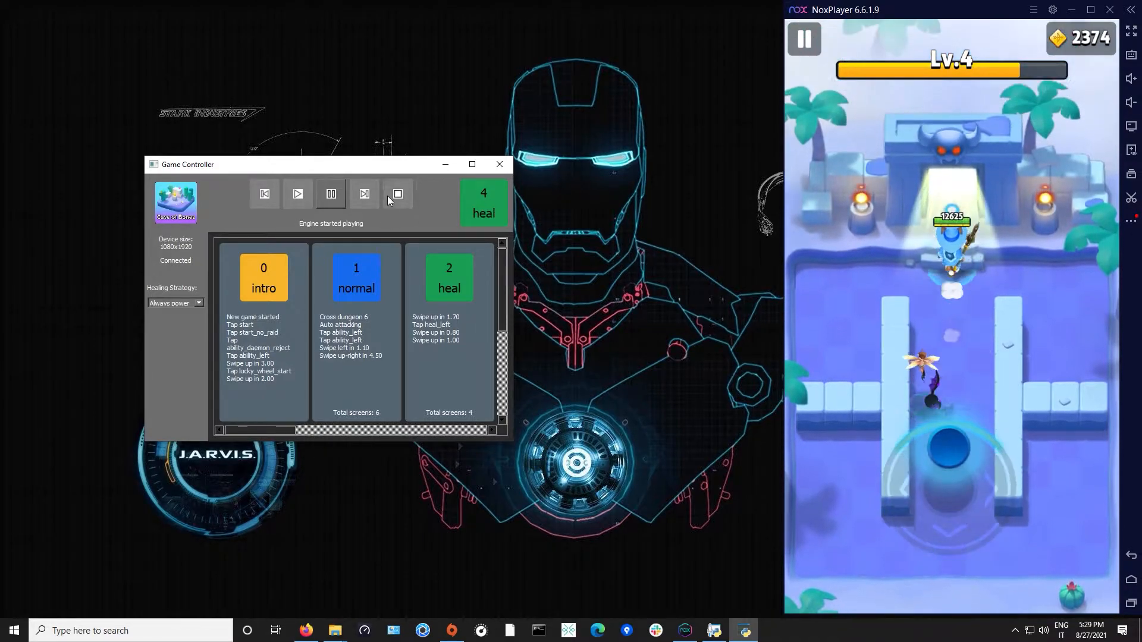
# Maximize then enlarge the controller to see all level cards while the bot beats the level 5 boss
pyautogui.click(471, 164)
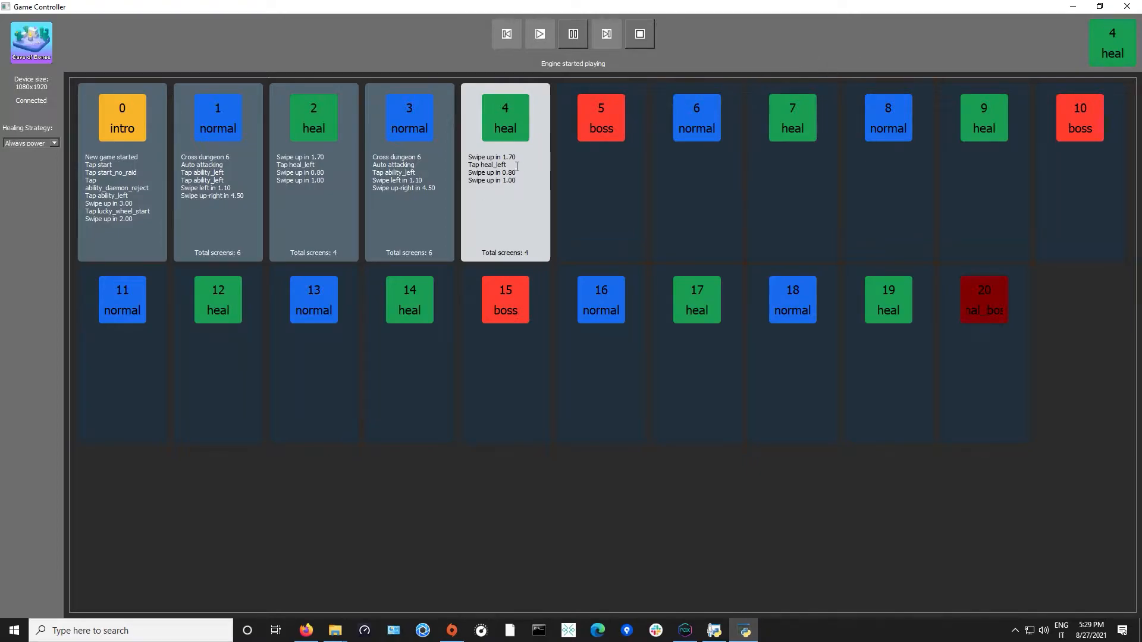
pyautogui.click(600, 118)
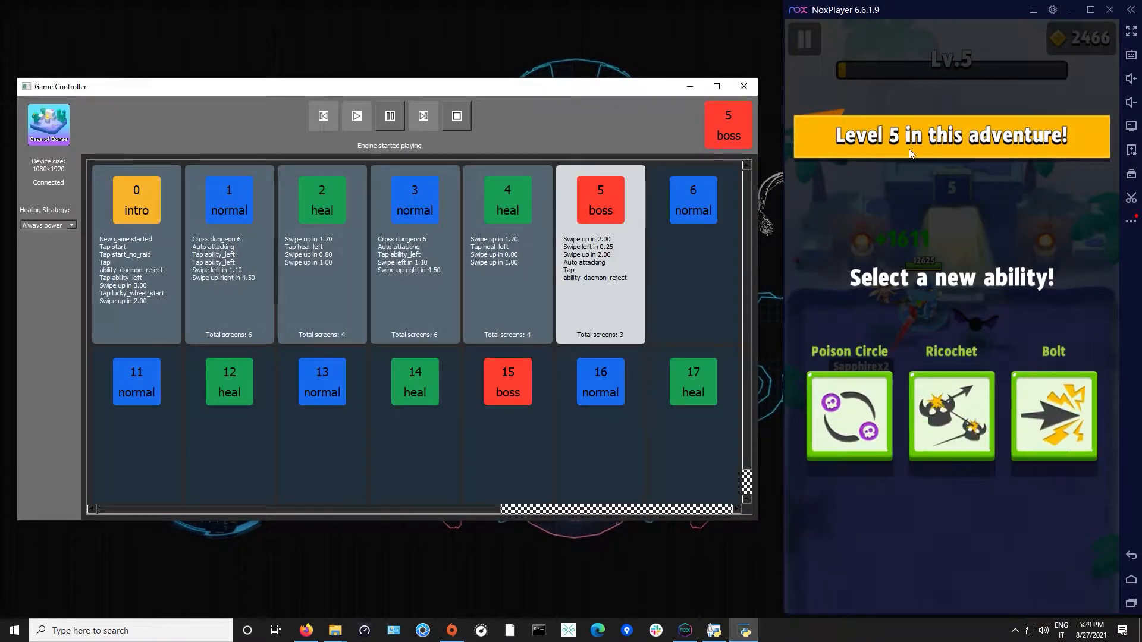
pyautogui.click(848, 416)
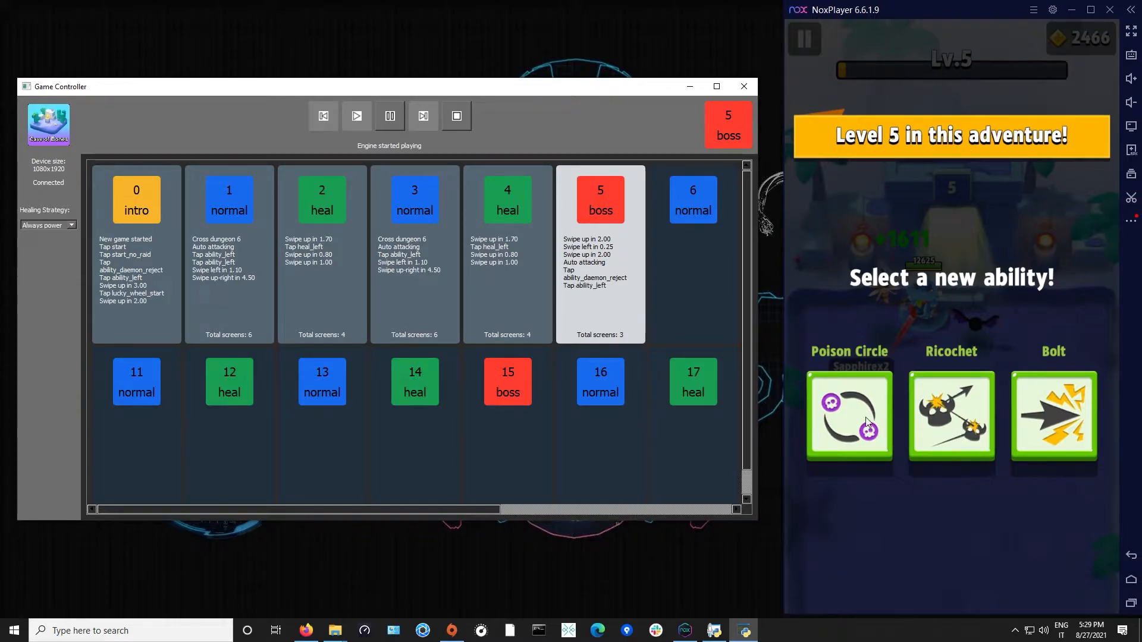
pyautogui.click(849, 416)
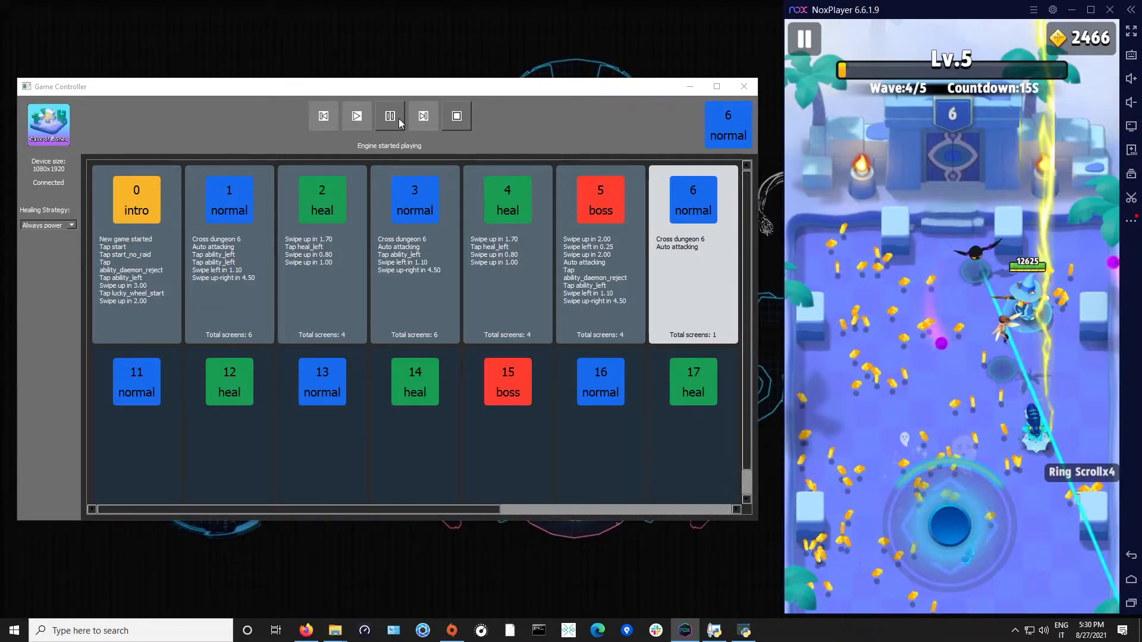
# Stop the run, take the HP Boost ability, and set level 7 as the bot's starting level
pyautogui.click(456, 116)
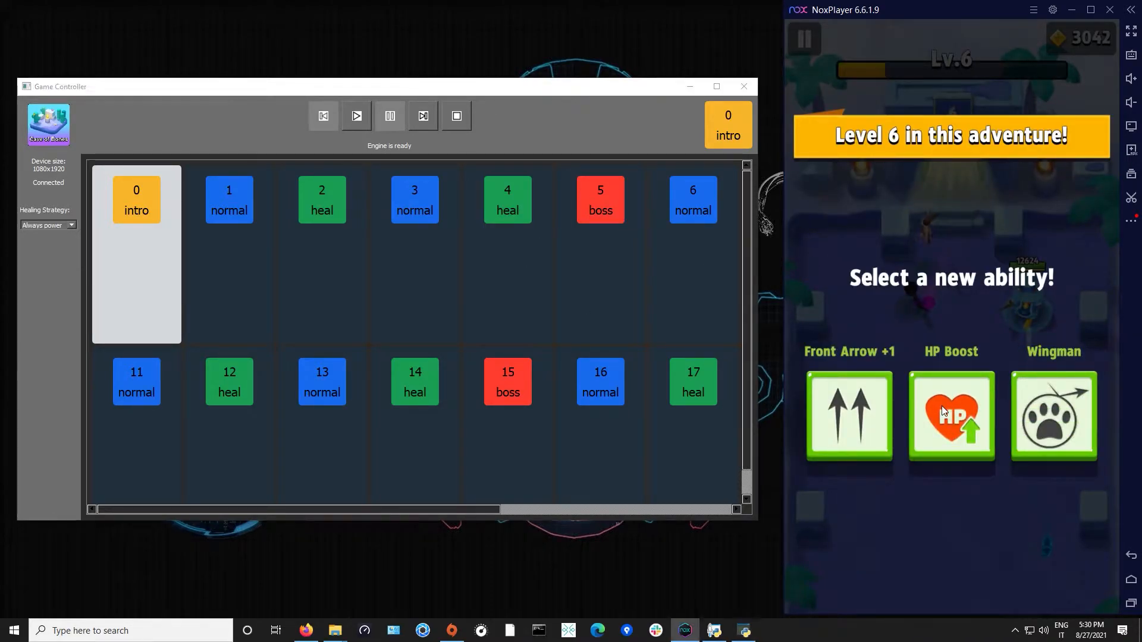
pyautogui.click(950, 416)
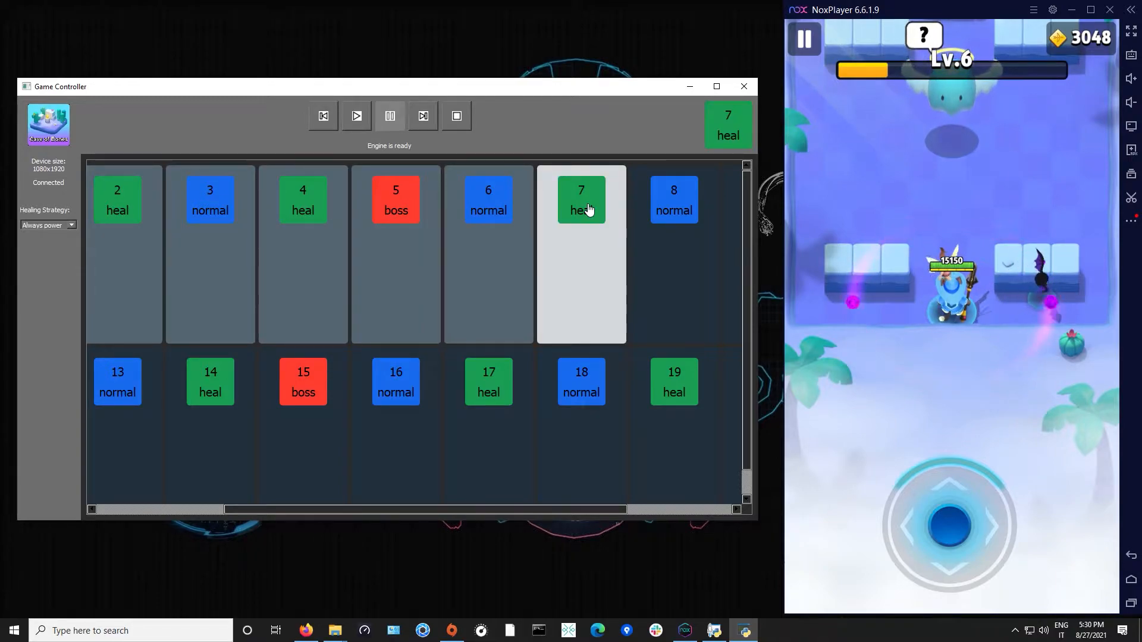
pyautogui.click(356, 115)
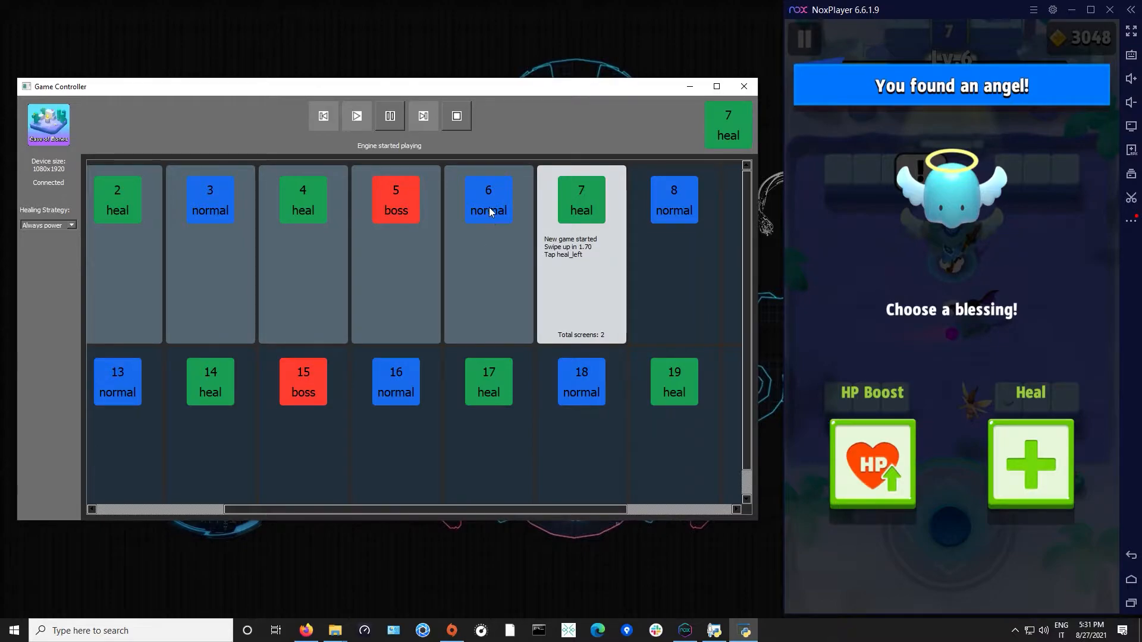
# Take the Attack Boost (Minor) blessing and switch the healing strategy to always heal
pyautogui.click(871, 466)
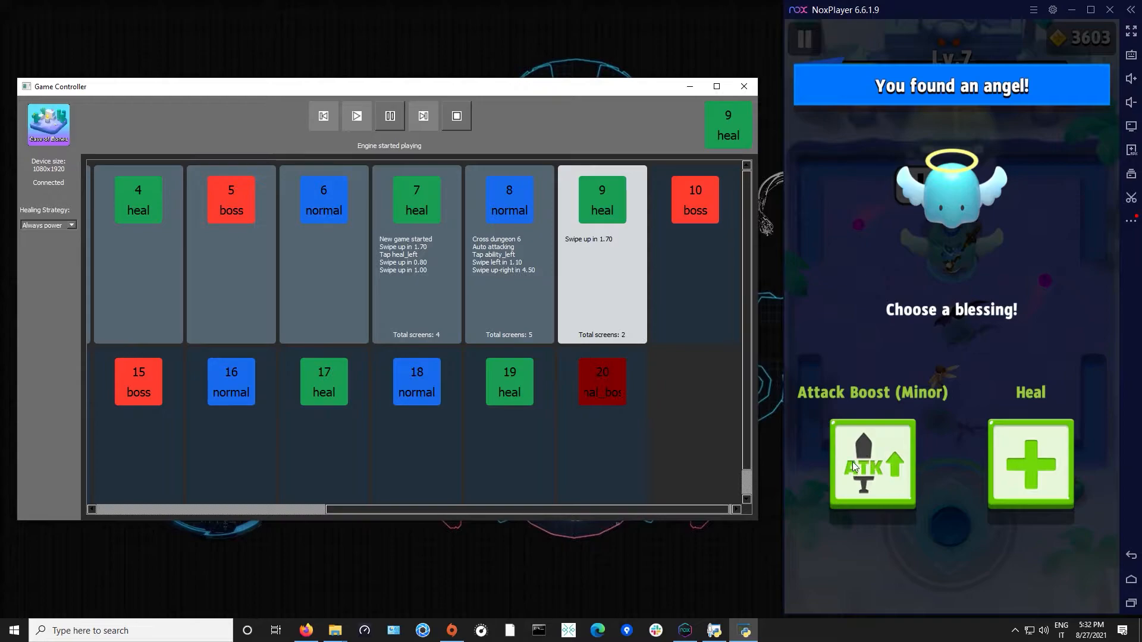
pyautogui.click(872, 465)
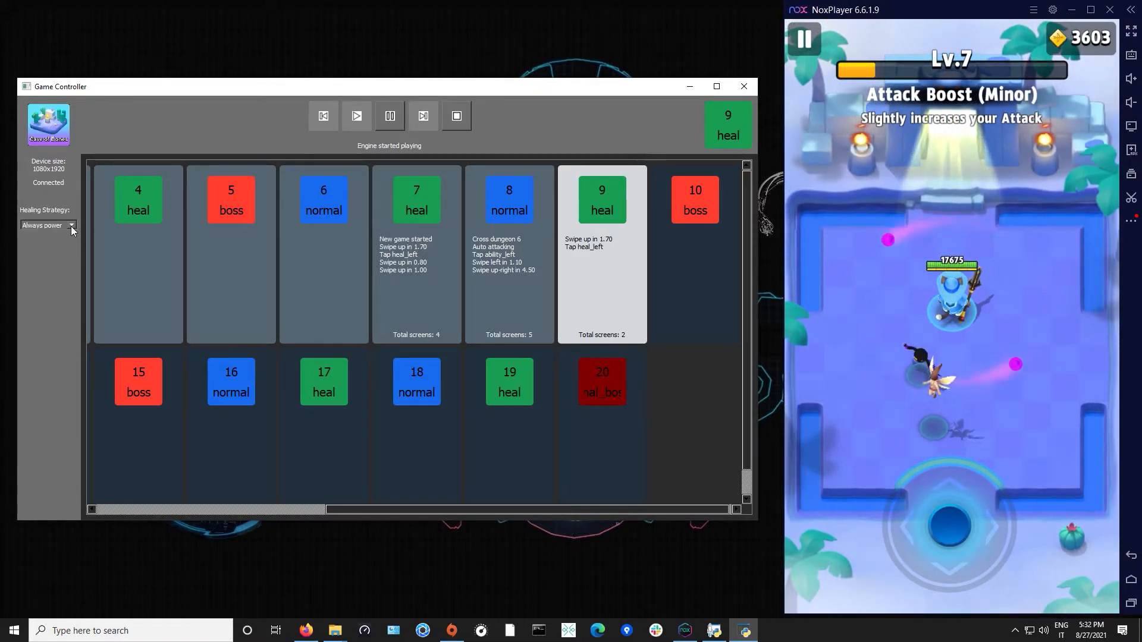
pyautogui.click(70, 225)
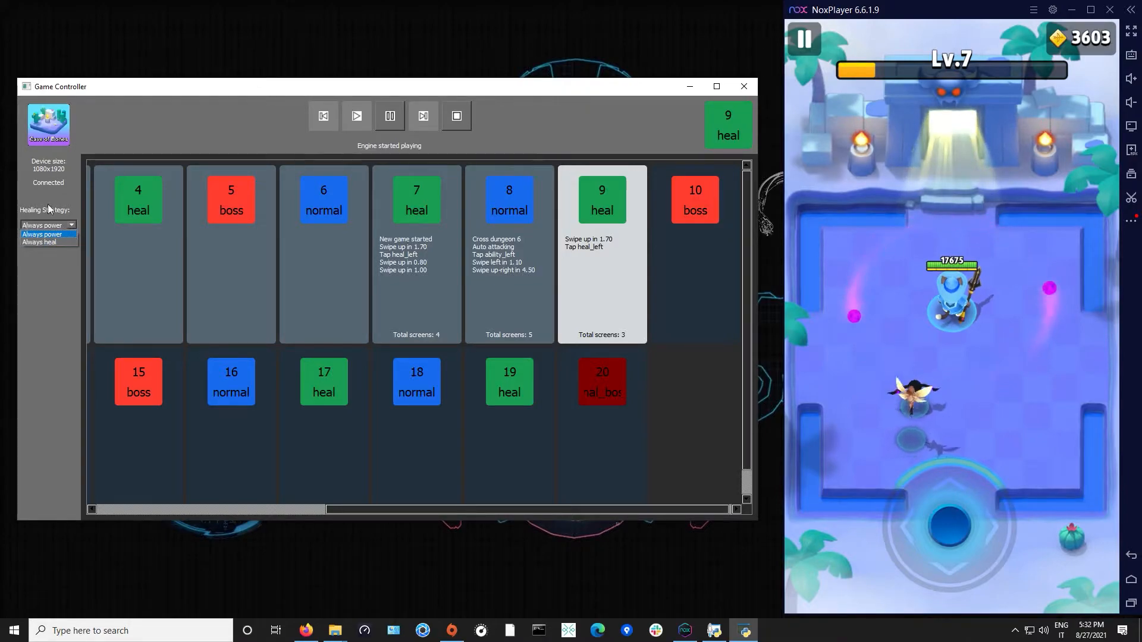
pyautogui.click(40, 242)
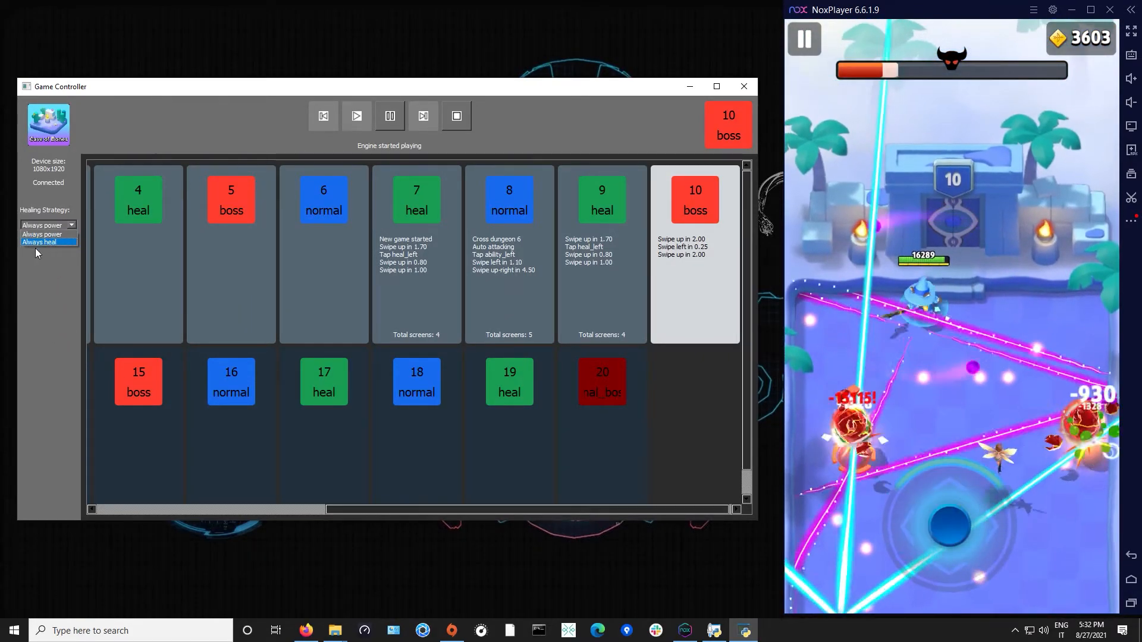
pyautogui.click(44, 235)
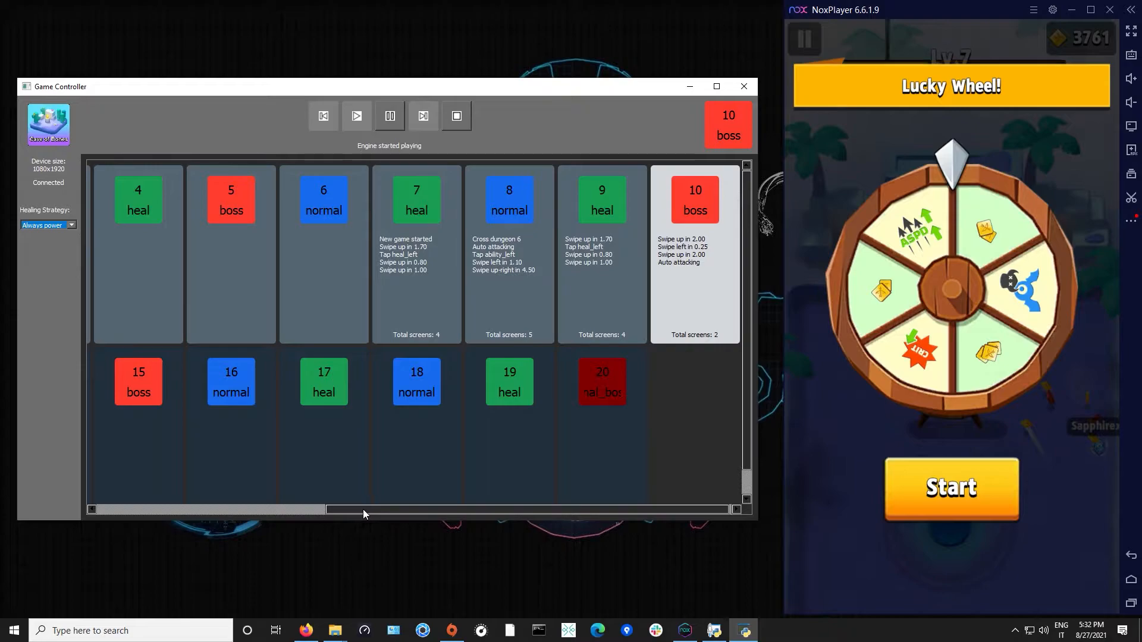
# Let the run reach boss room 10 until energy runs out, then bring up the project folder
pyautogui.click(951, 487)
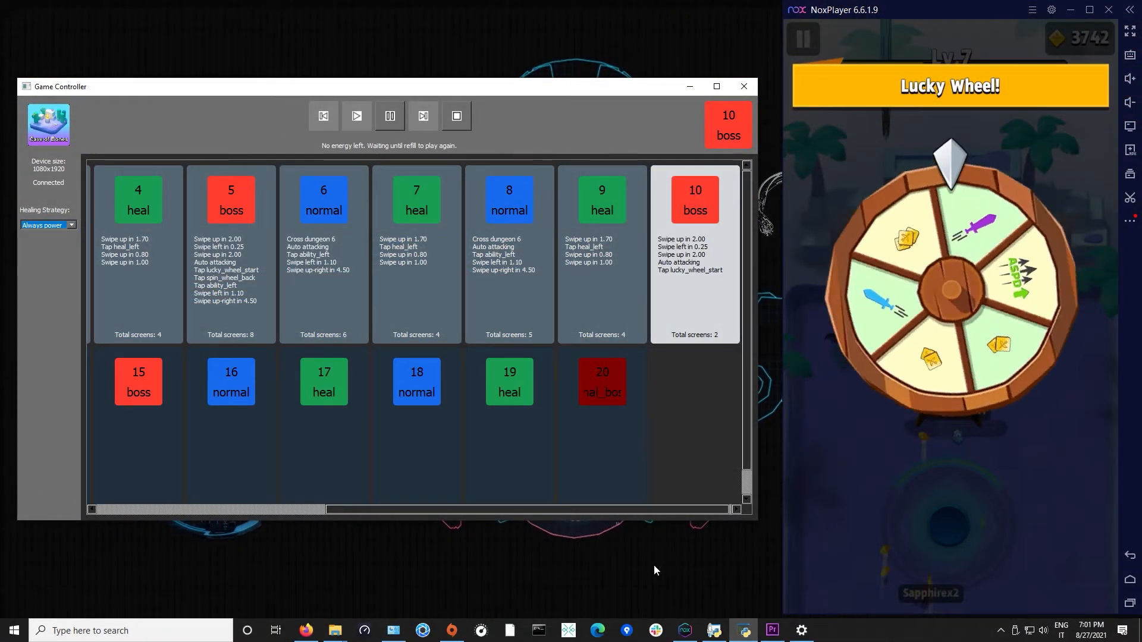
pyautogui.click(334, 630)
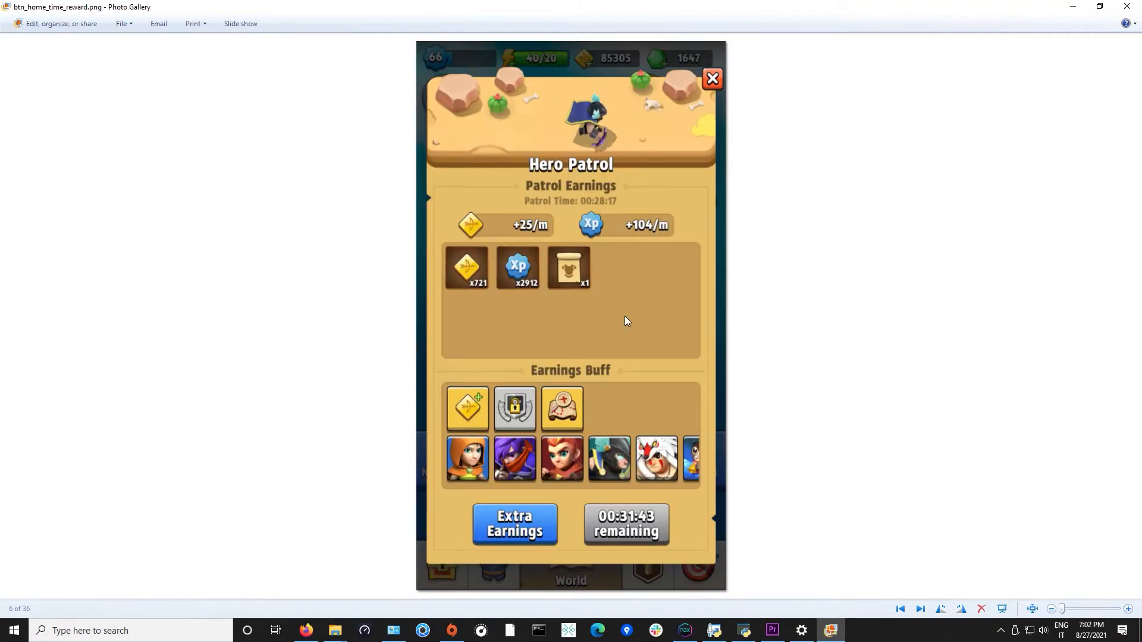
# Step through the hero patrol, found_an_angel, level_up_ability_new and lucky_wheel screenshots
pyautogui.click(919, 609)
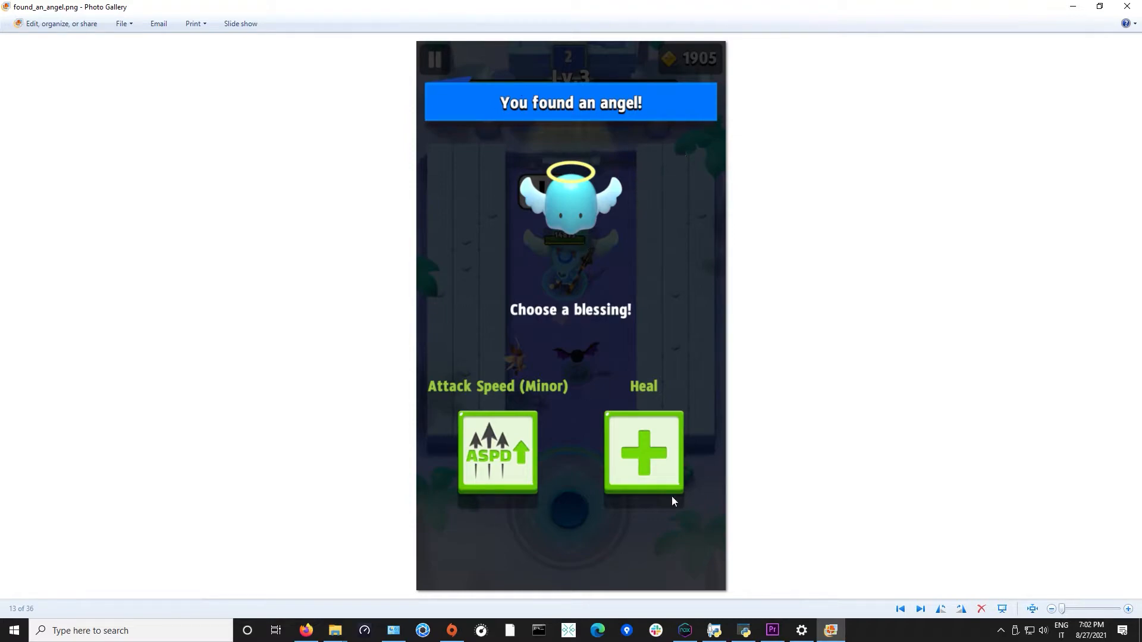
pyautogui.moveTo(618, 235)
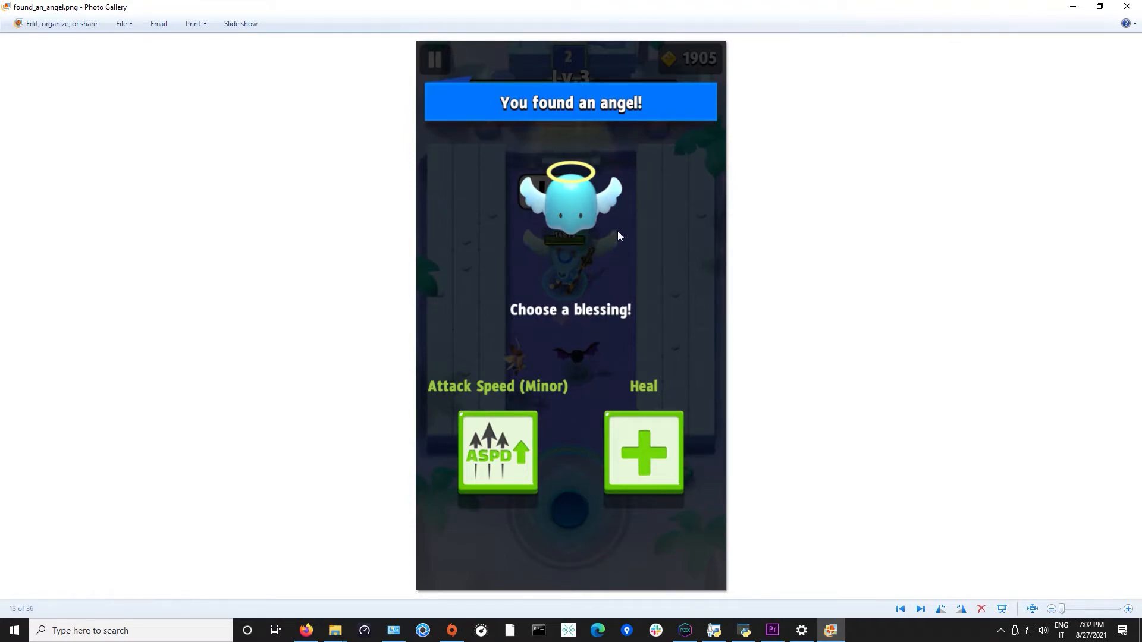
pyautogui.moveTo(670, 106)
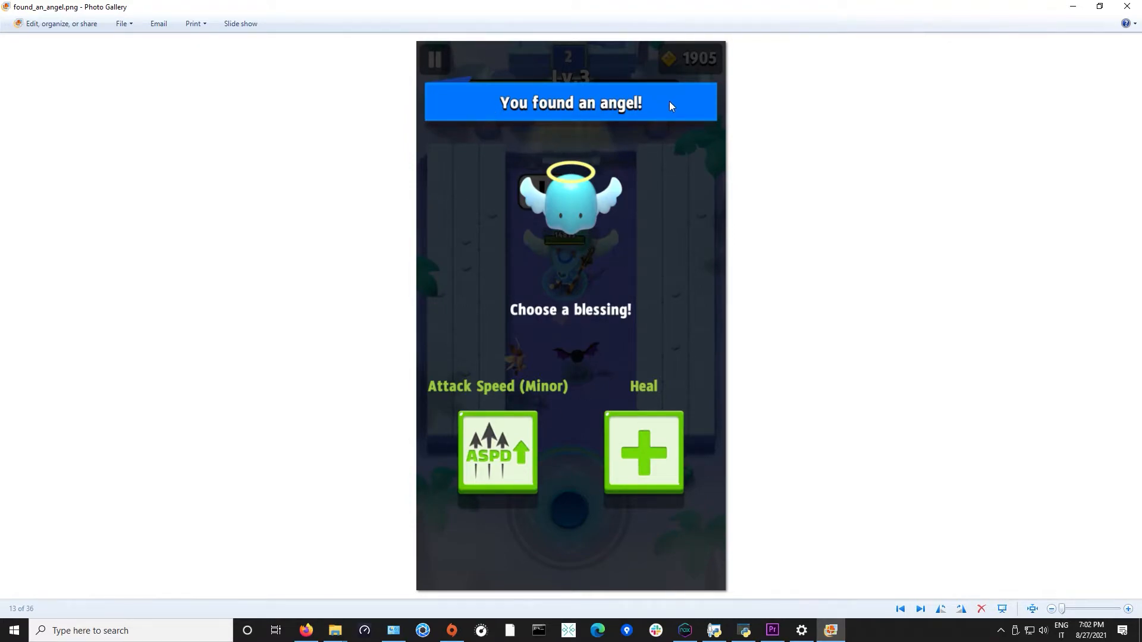
pyautogui.moveTo(619, 228)
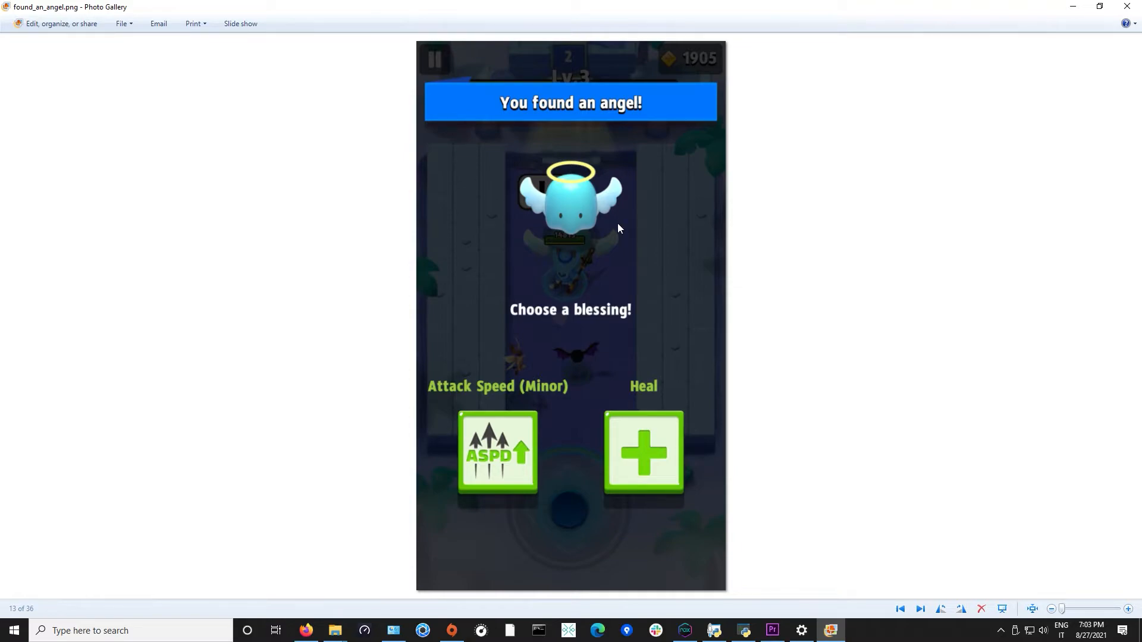
pyautogui.moveTo(432, 121)
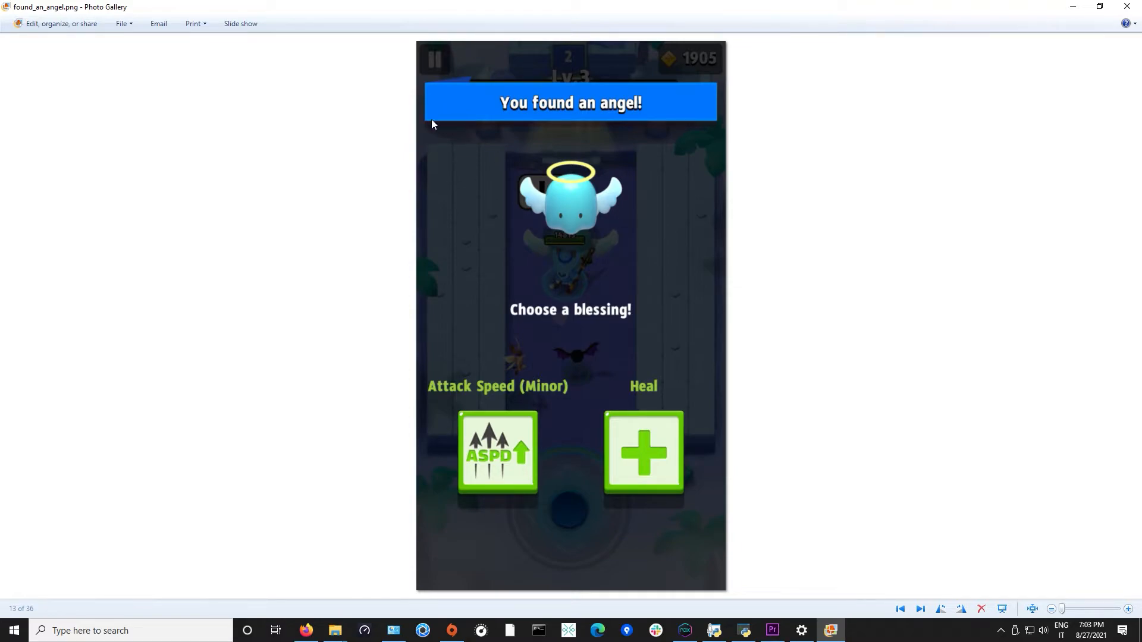
pyautogui.moveTo(644, 342)
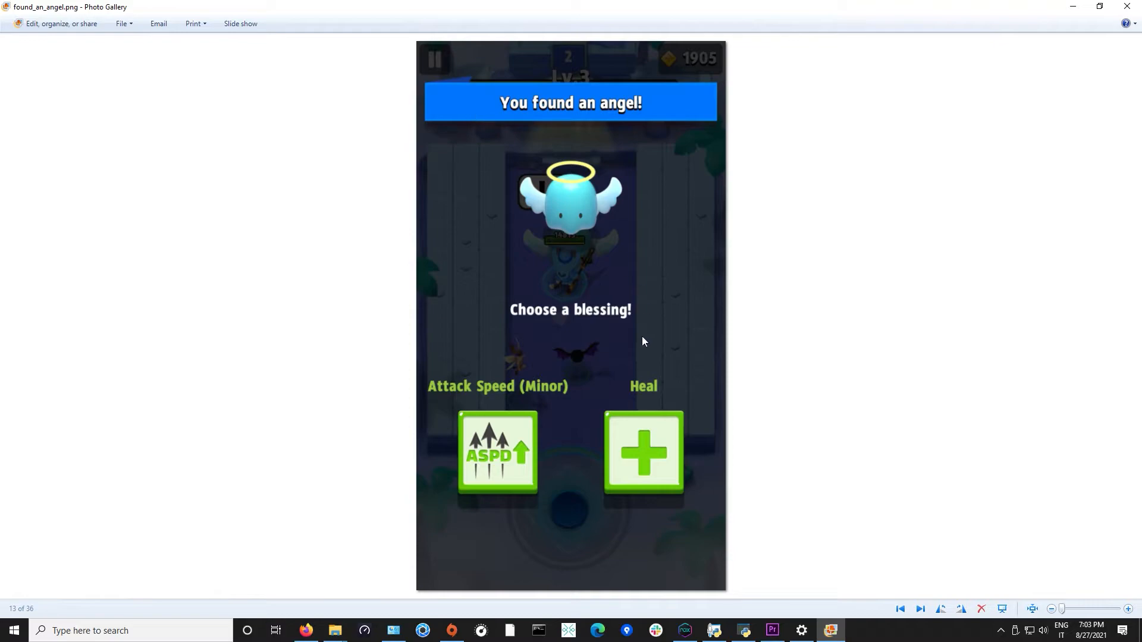
pyautogui.moveTo(547, 475)
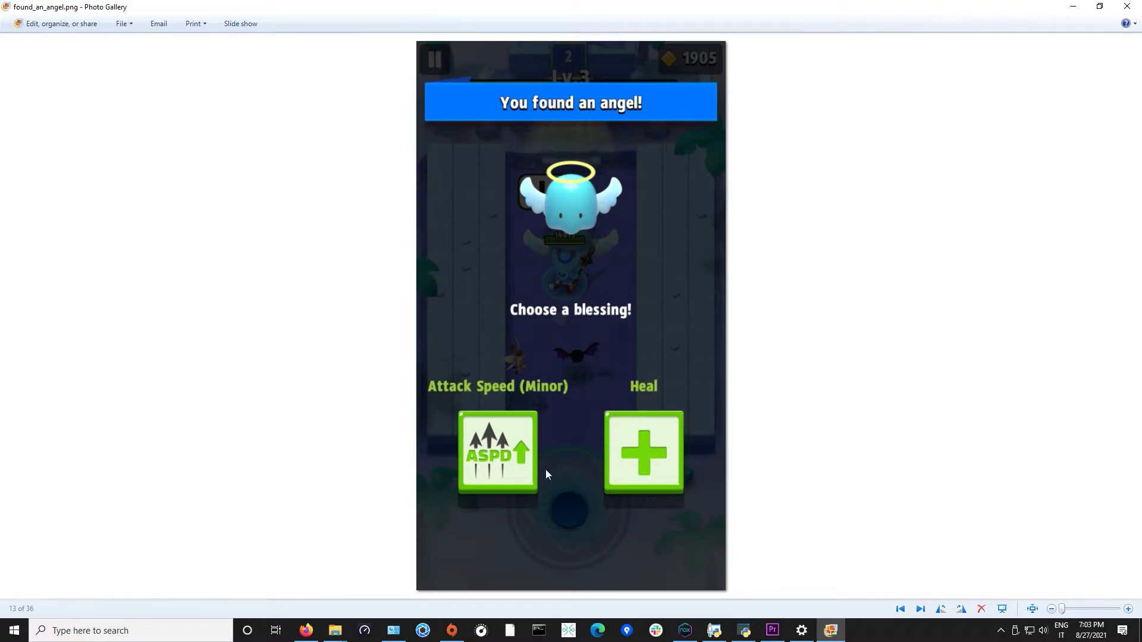
pyautogui.click(920, 609)
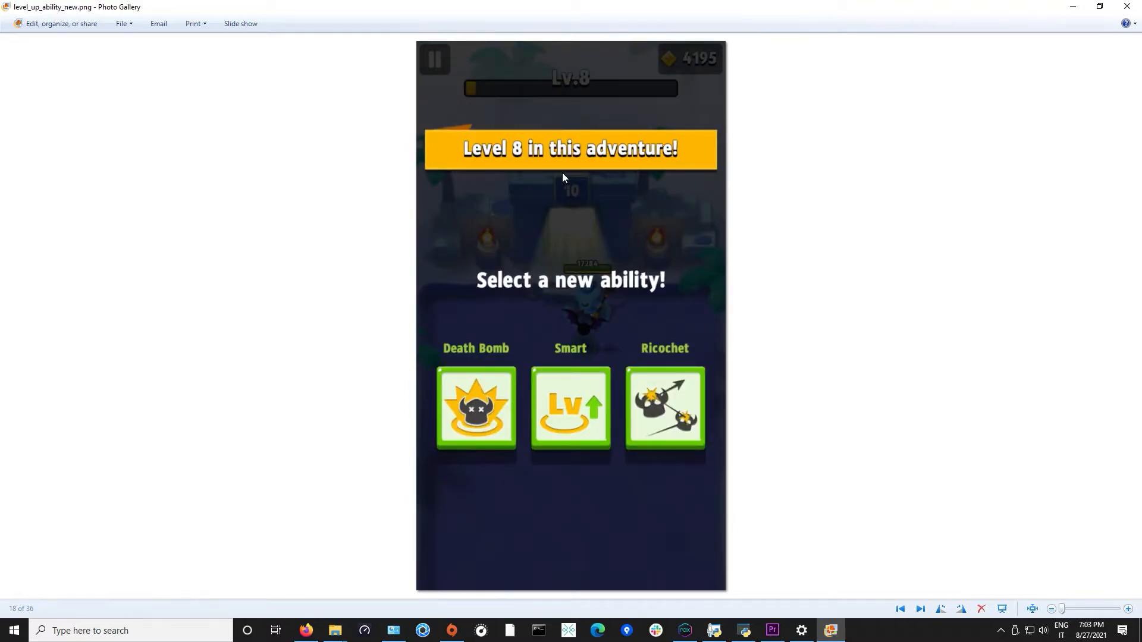
pyautogui.moveTo(492, 188)
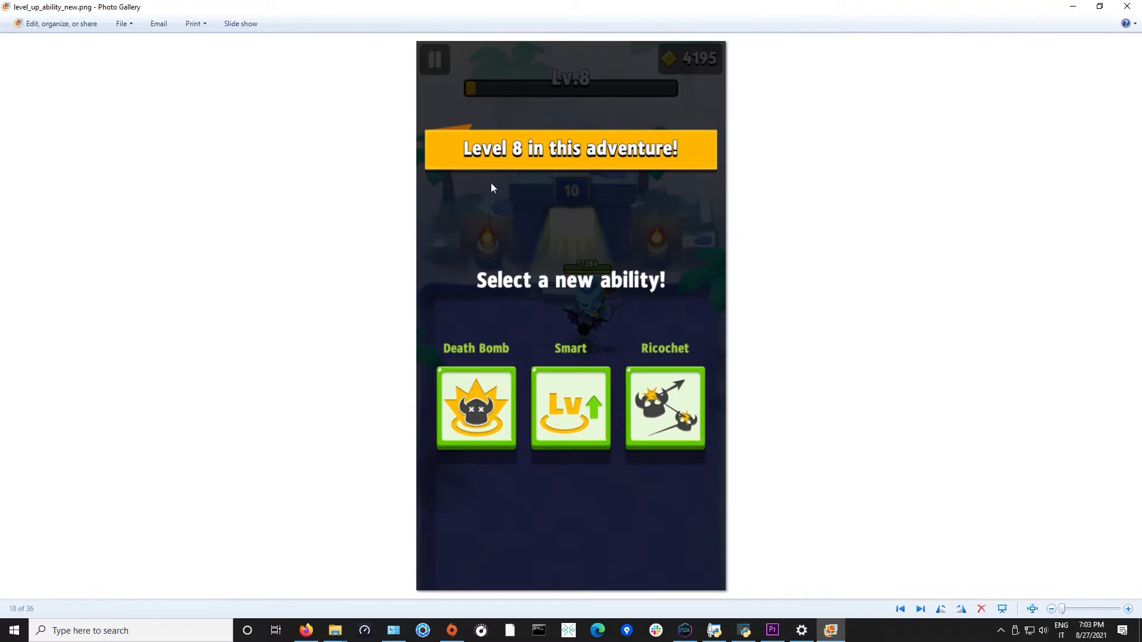
pyautogui.moveTo(513, 416)
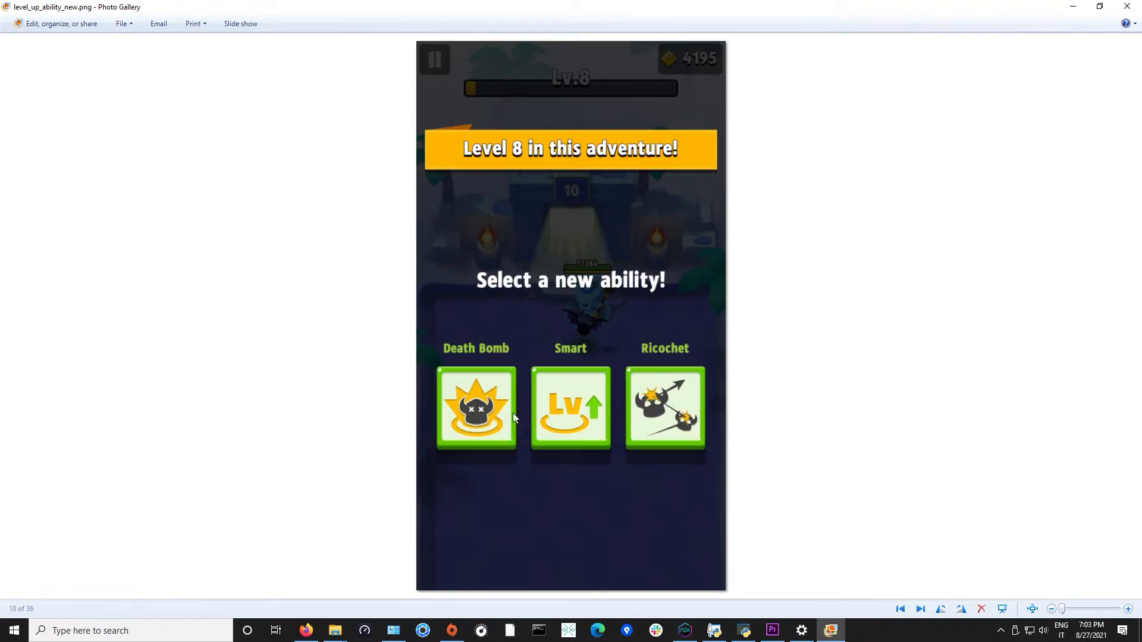
pyautogui.moveTo(535, 436)
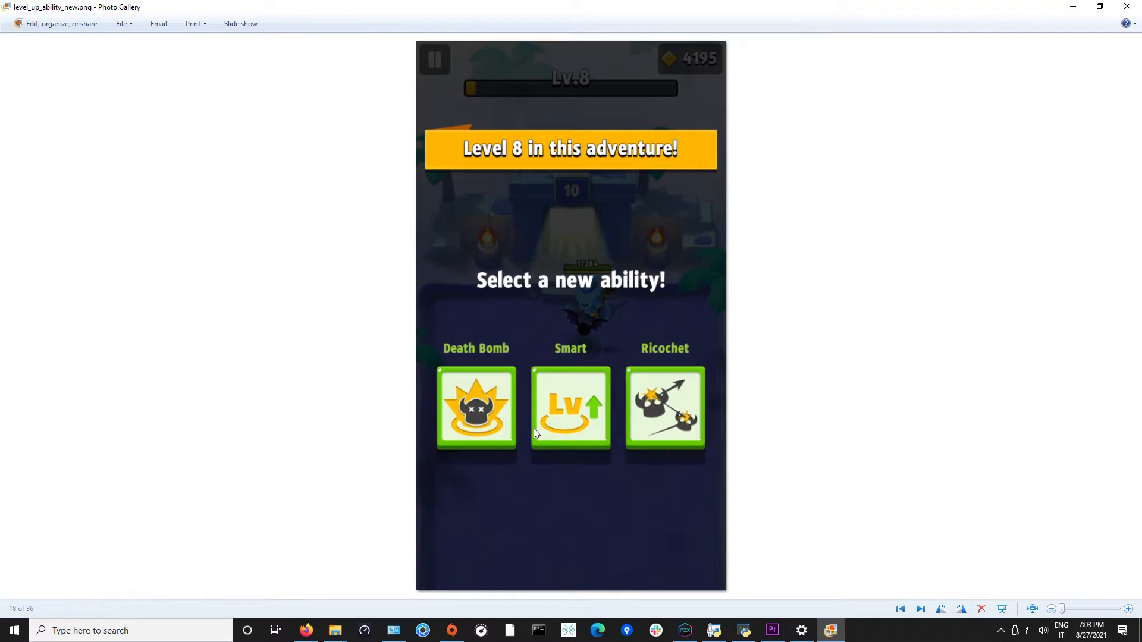
pyautogui.moveTo(638, 401)
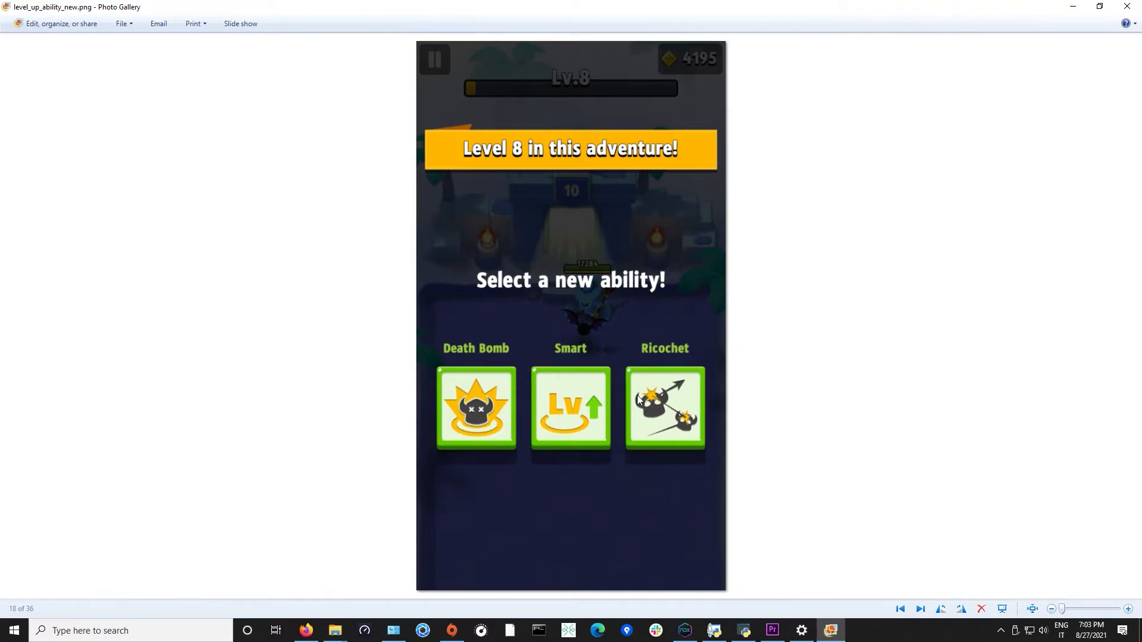
pyautogui.click(919, 609)
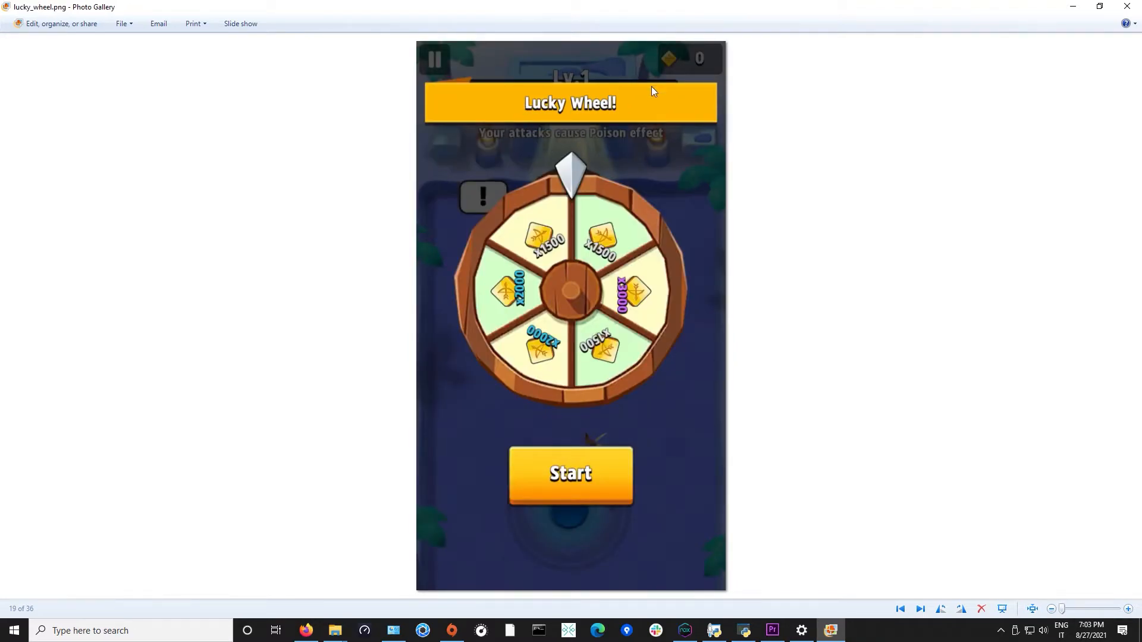
pyautogui.moveTo(782, 210)
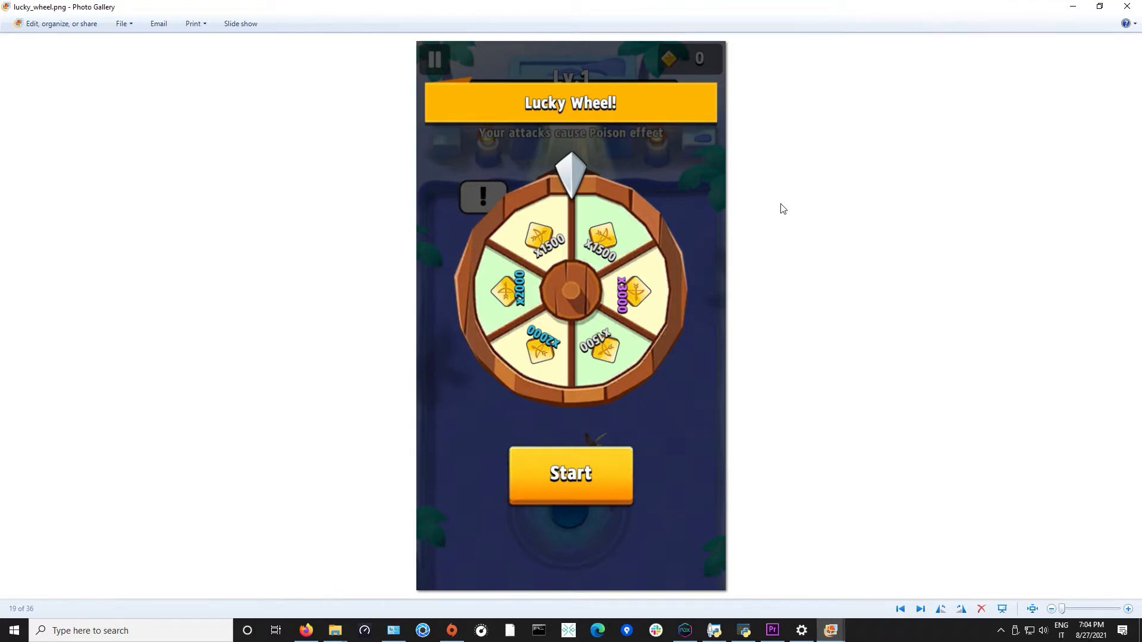
pyautogui.moveTo(638, 110)
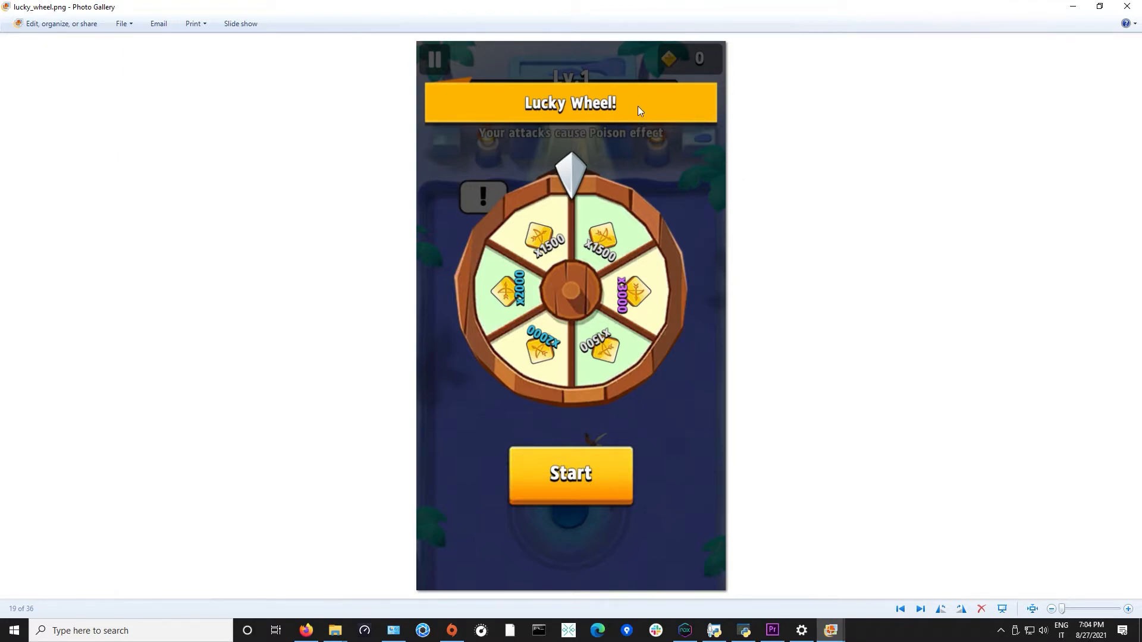
pyautogui.moveTo(641, 95)
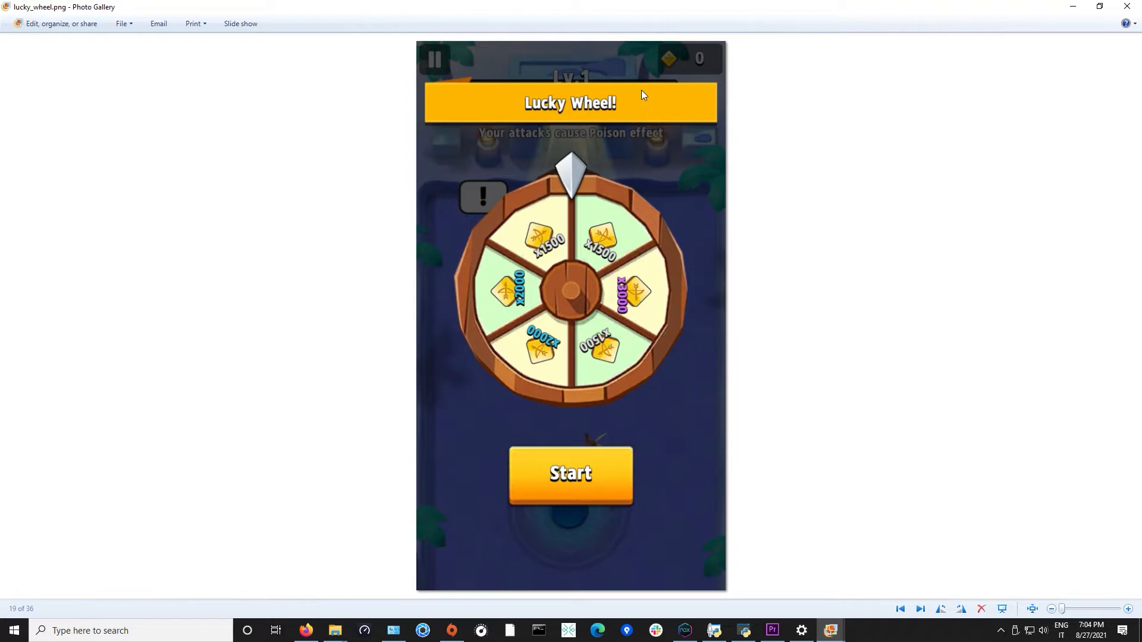
pyautogui.moveTo(1128, 5)
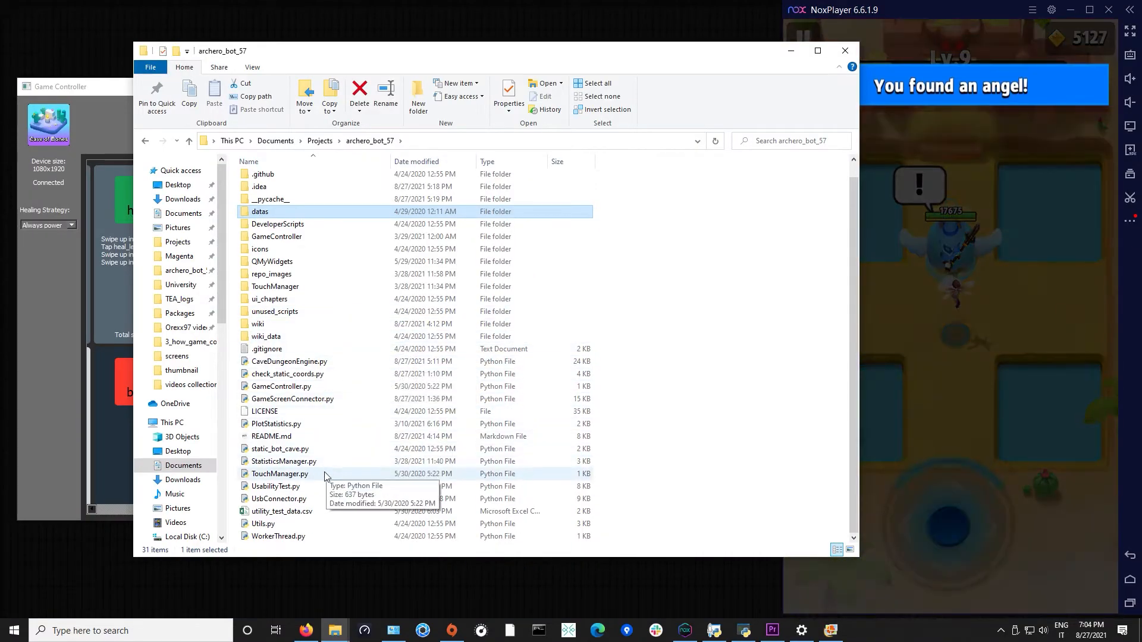
# Launch TouchManager.py and load the found_an_angel.png screenshot with its button list
pyautogui.doubleClick(279, 473)
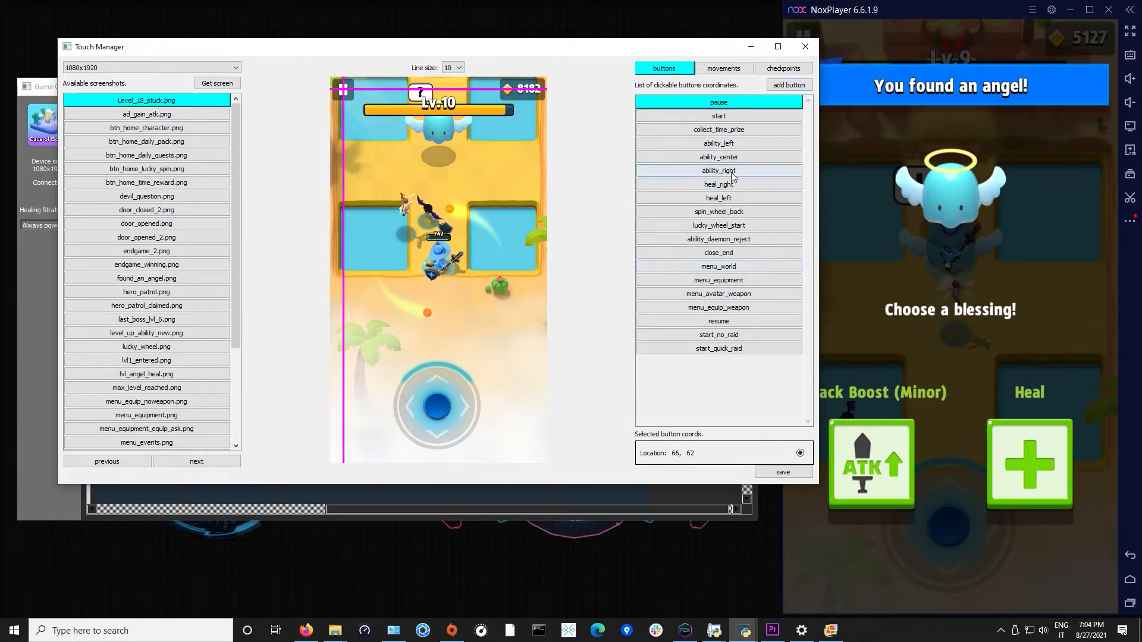
pyautogui.click(718, 265)
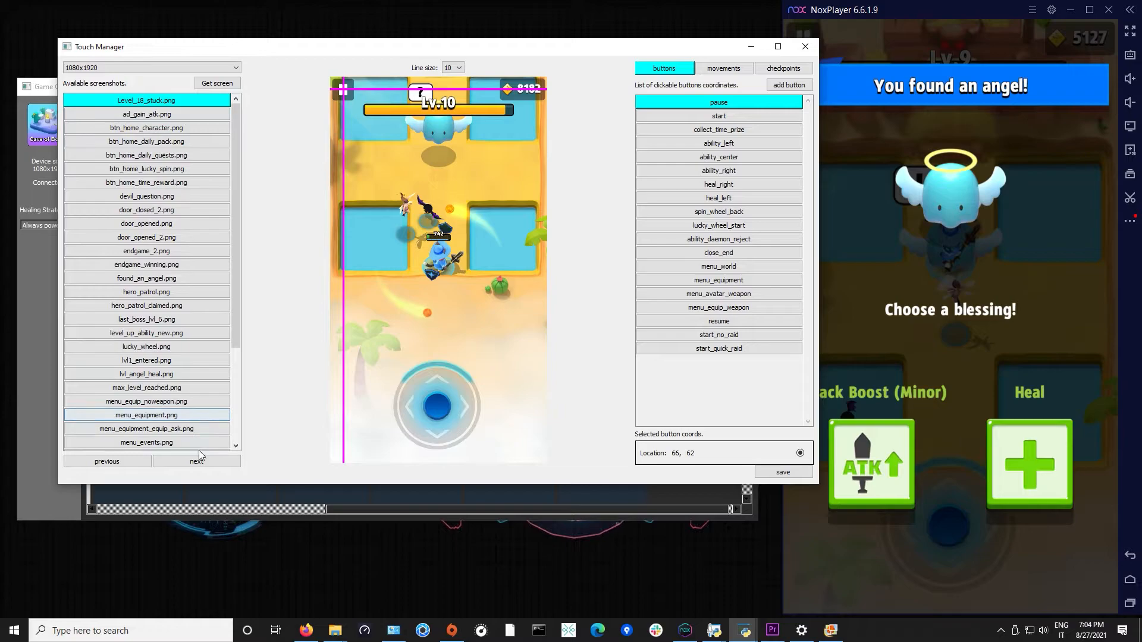
pyautogui.click(196, 461)
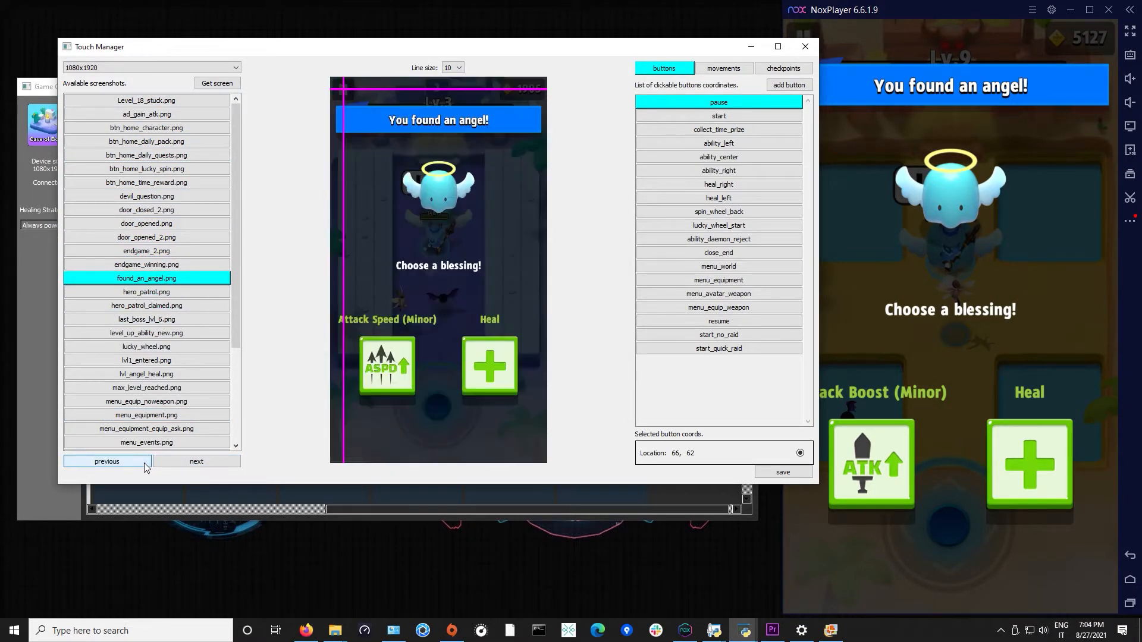
pyautogui.moveTo(452, 265)
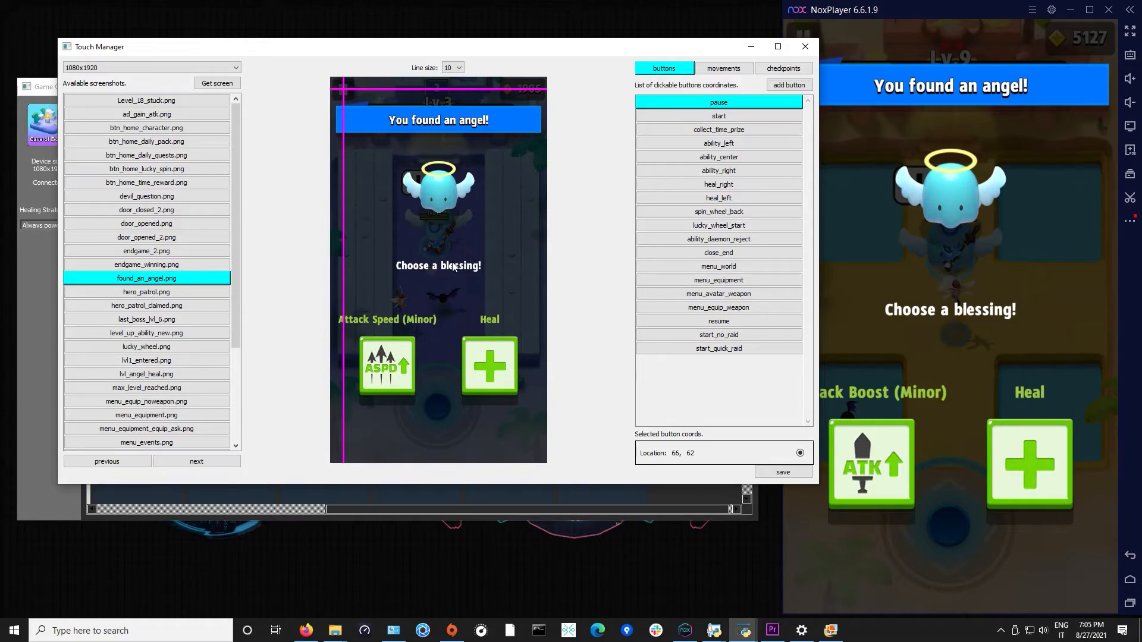
pyautogui.moveTo(560, 180)
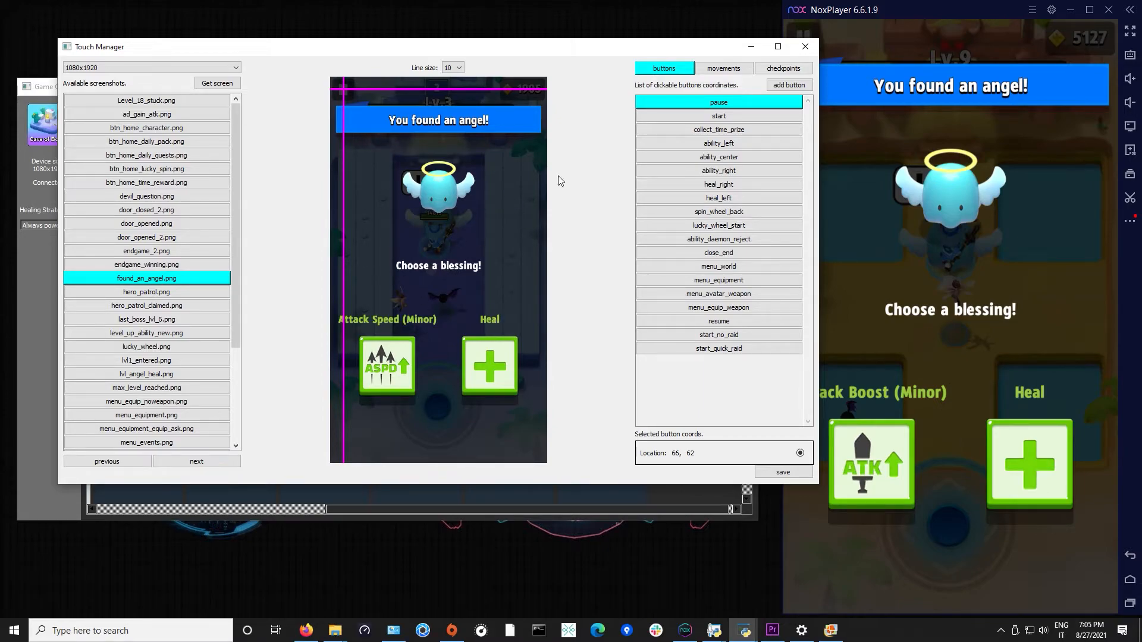
# In the checkpoints view, show angel_heal's six check coordinates and mark them on the screenshot
pyautogui.click(783, 68)
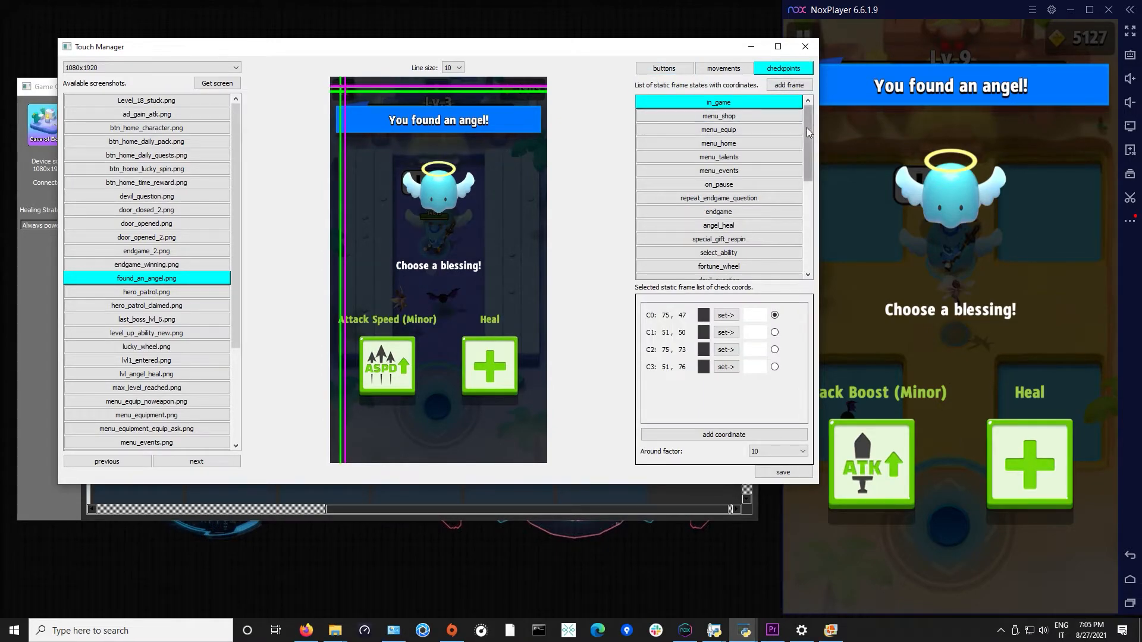
pyautogui.scroll(-3)
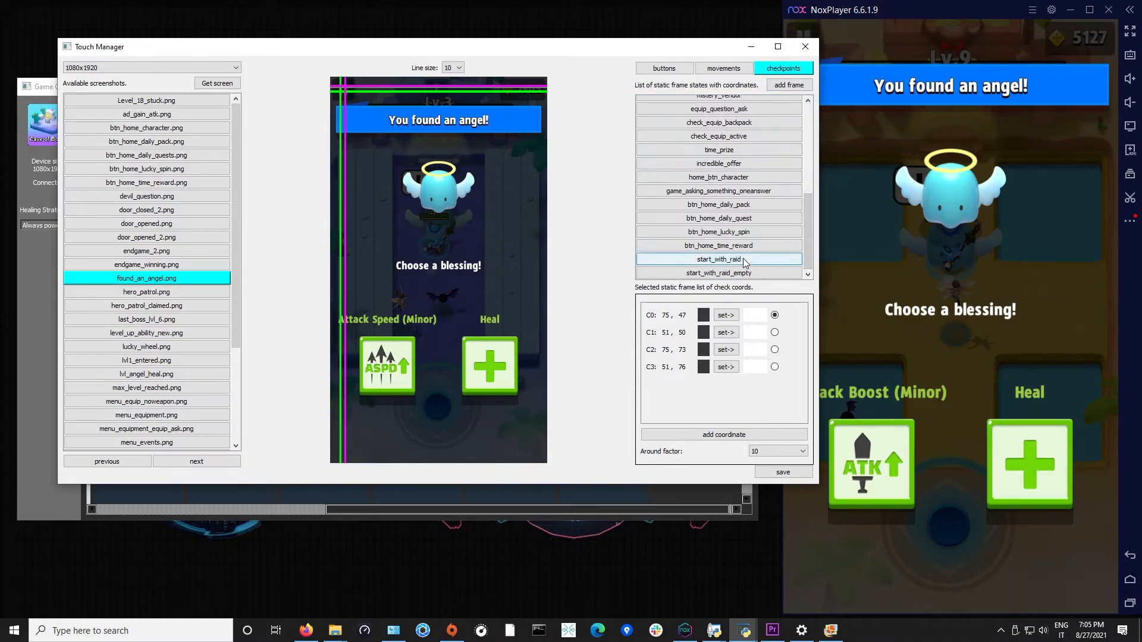
pyautogui.click(718, 124)
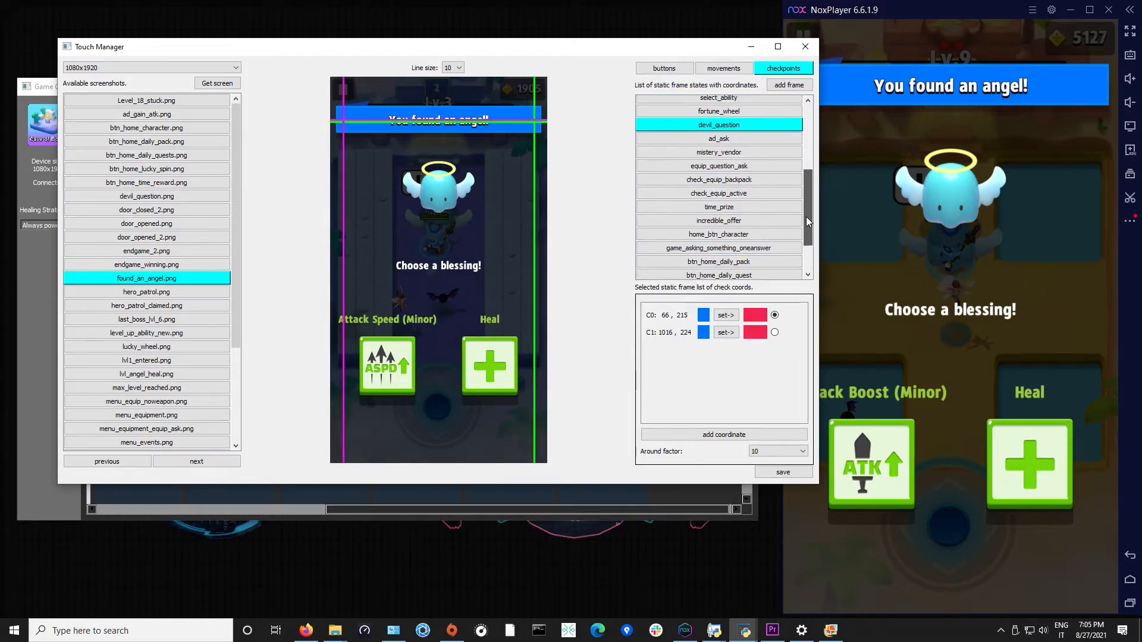
pyautogui.click(719, 151)
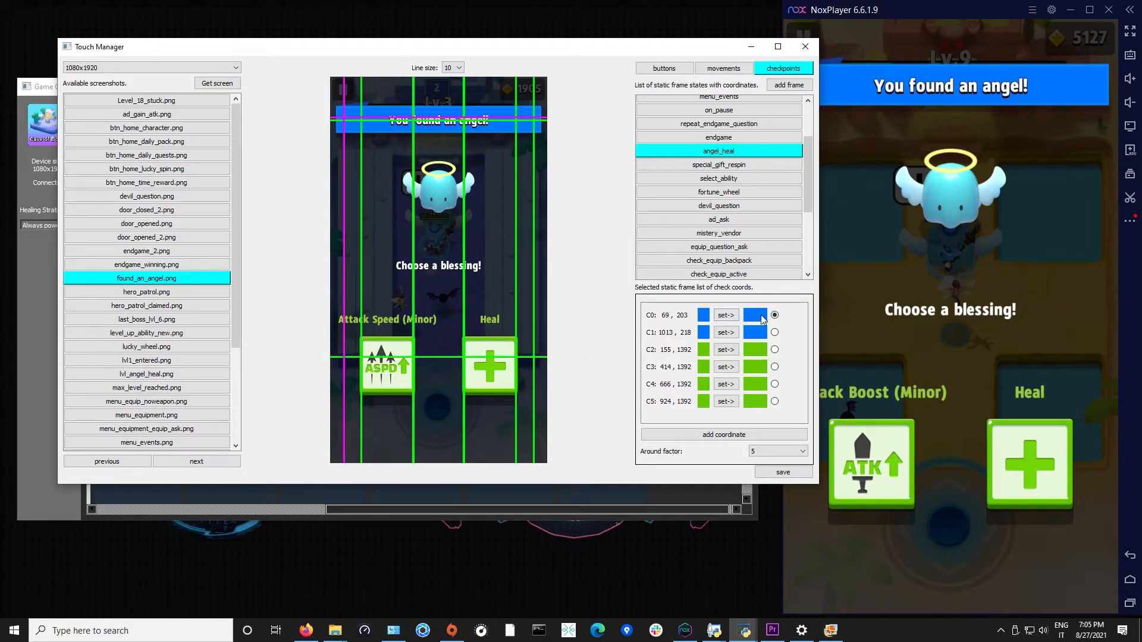
pyautogui.click(775, 332)
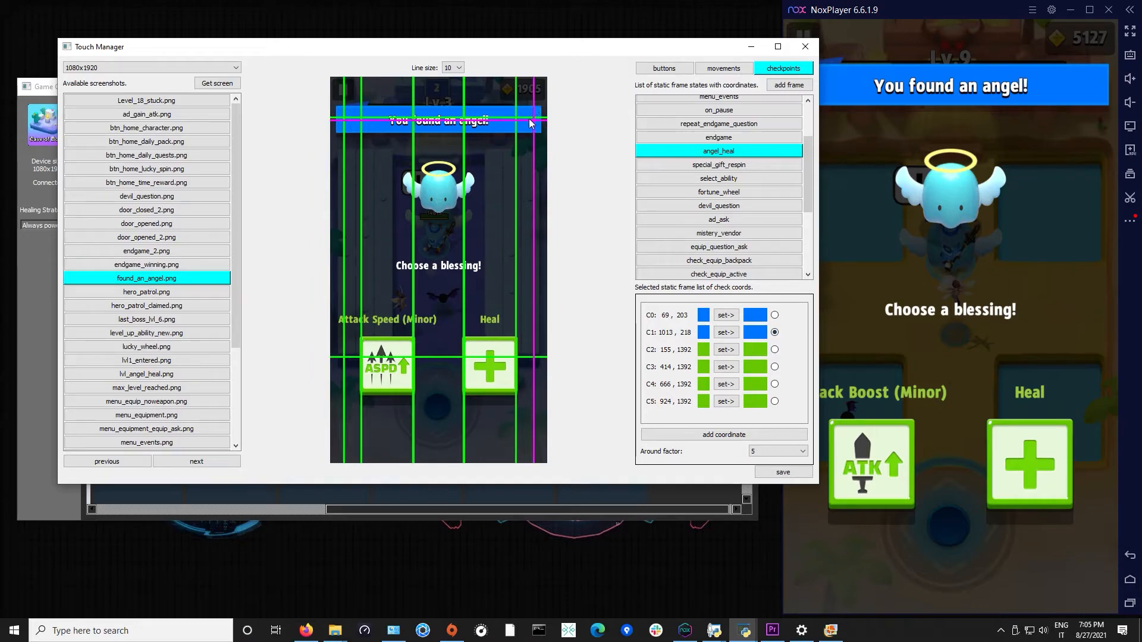
pyautogui.click(775, 366)
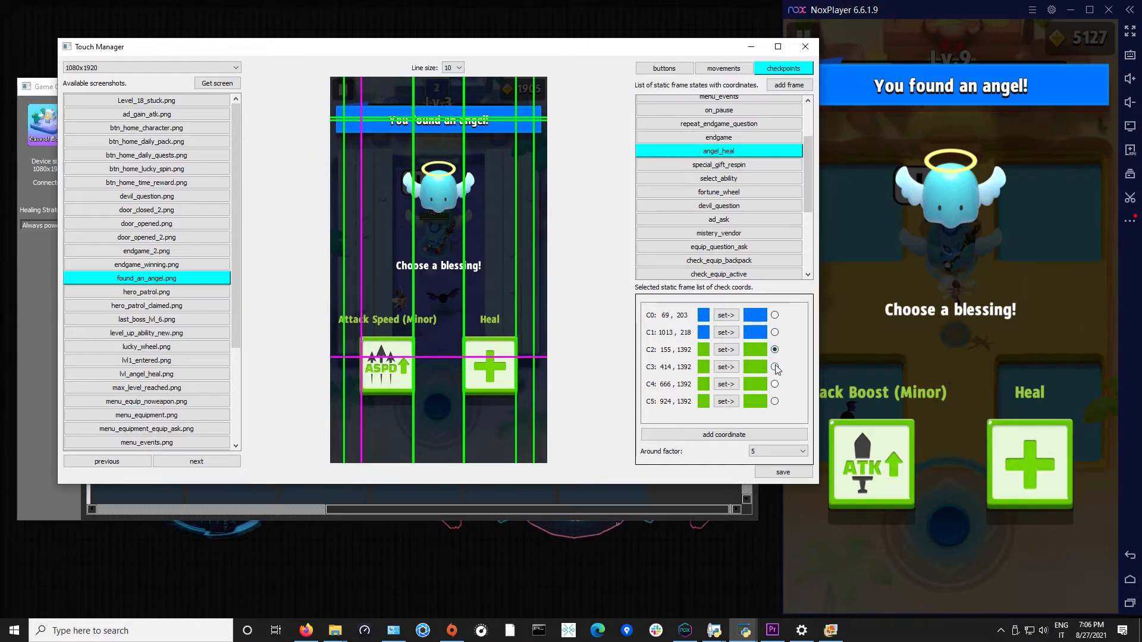
pyautogui.click(775, 401)
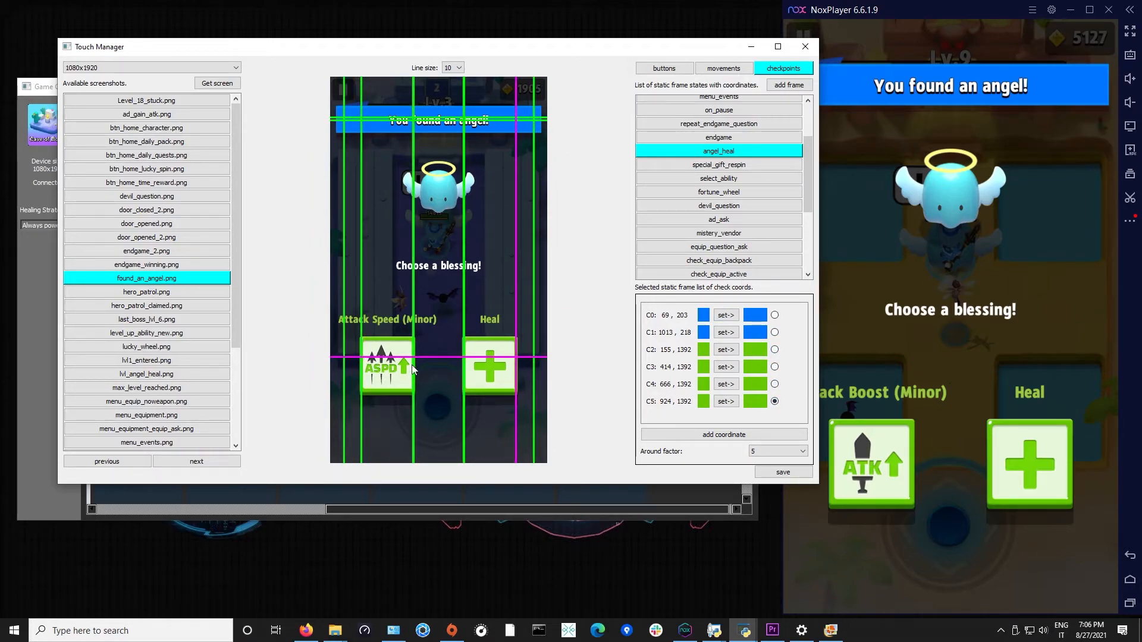
pyautogui.moveTo(519, 367)
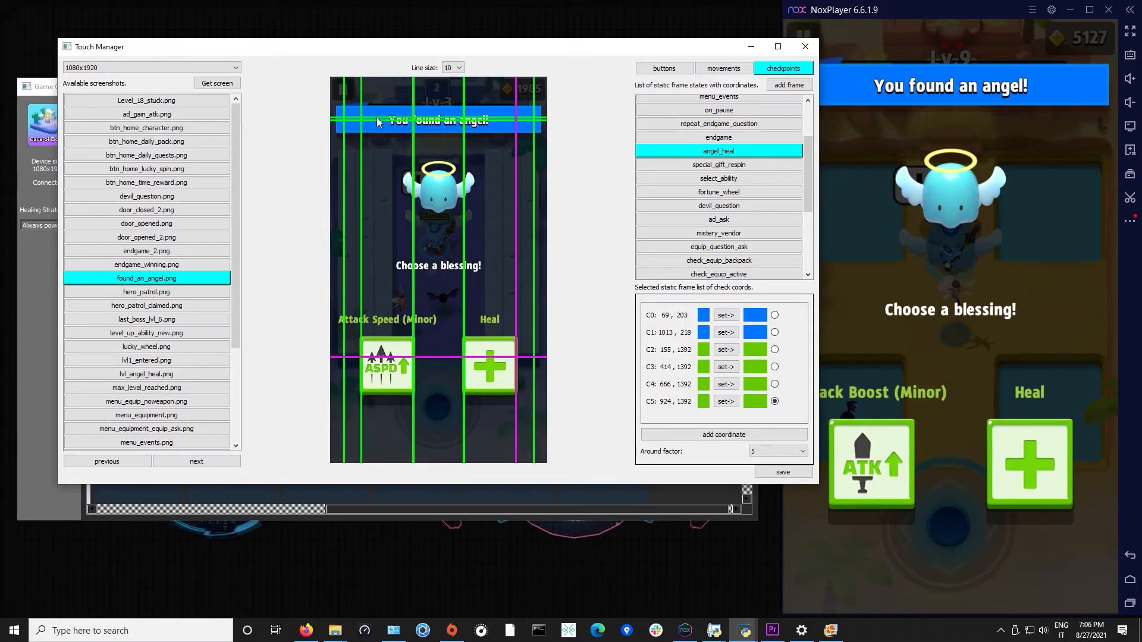
pyautogui.moveTo(494, 381)
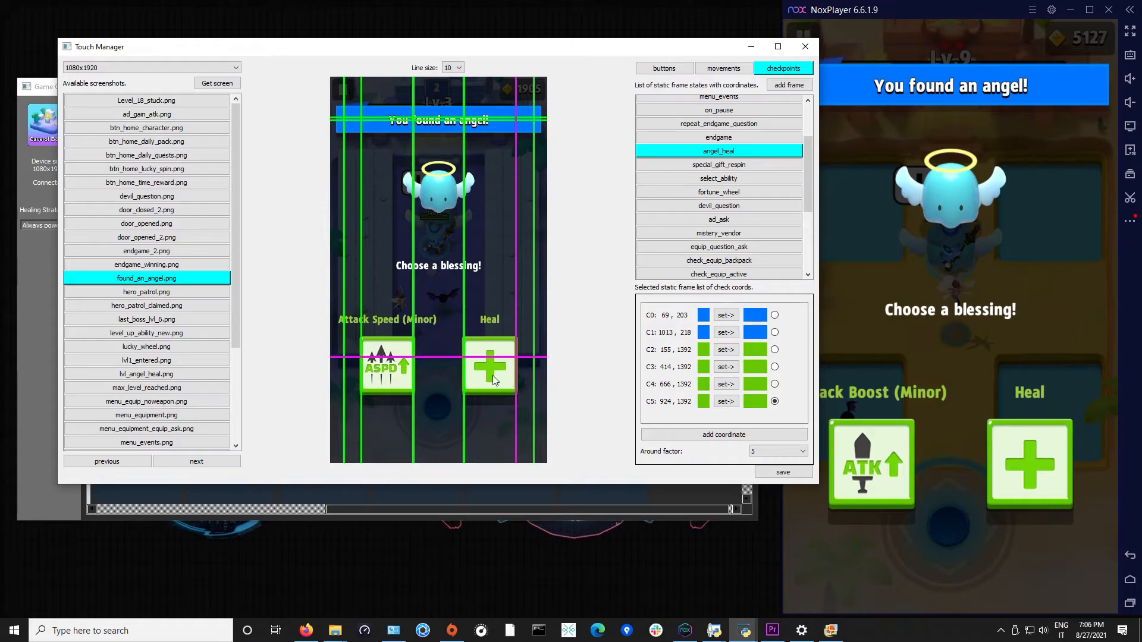
pyautogui.moveTo(421, 205)
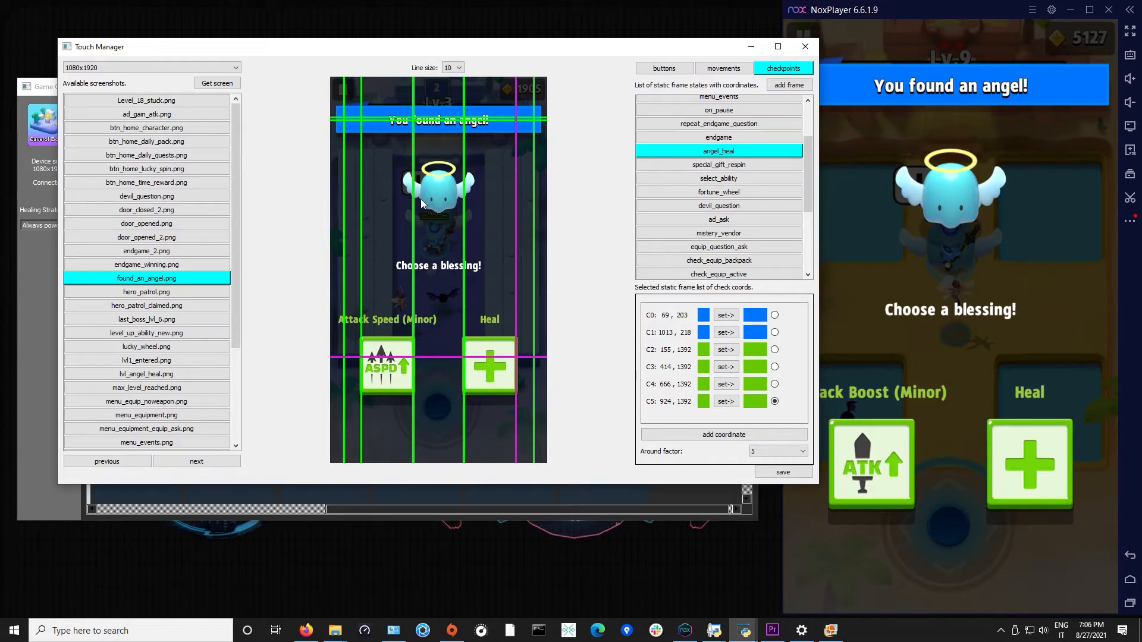
pyautogui.moveTo(1019, 207)
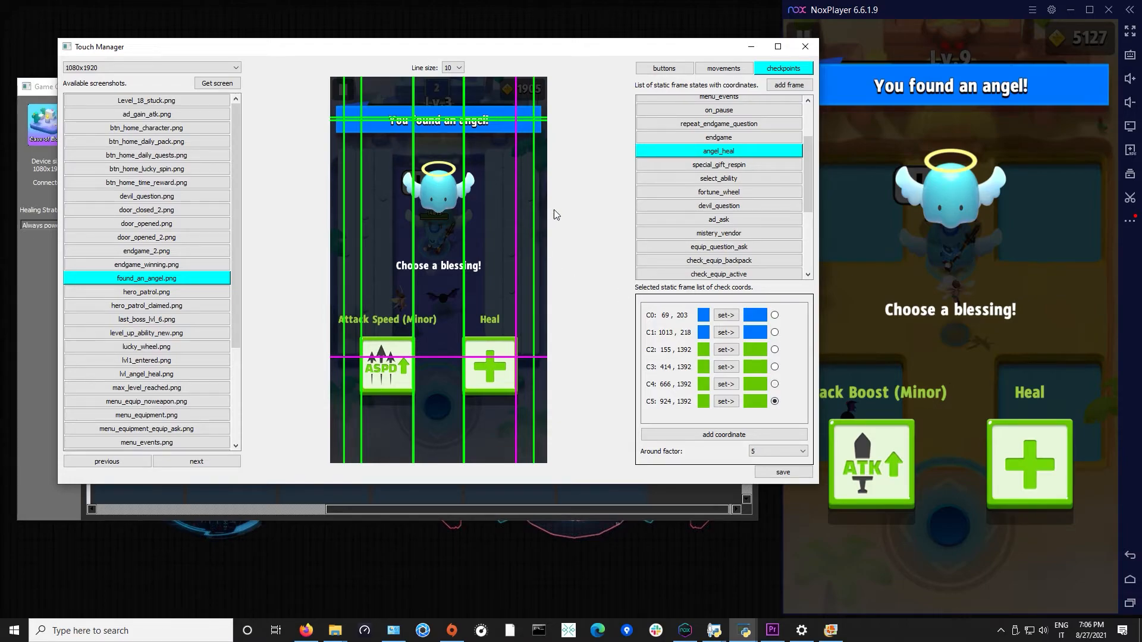
pyautogui.moveTo(826, 182)
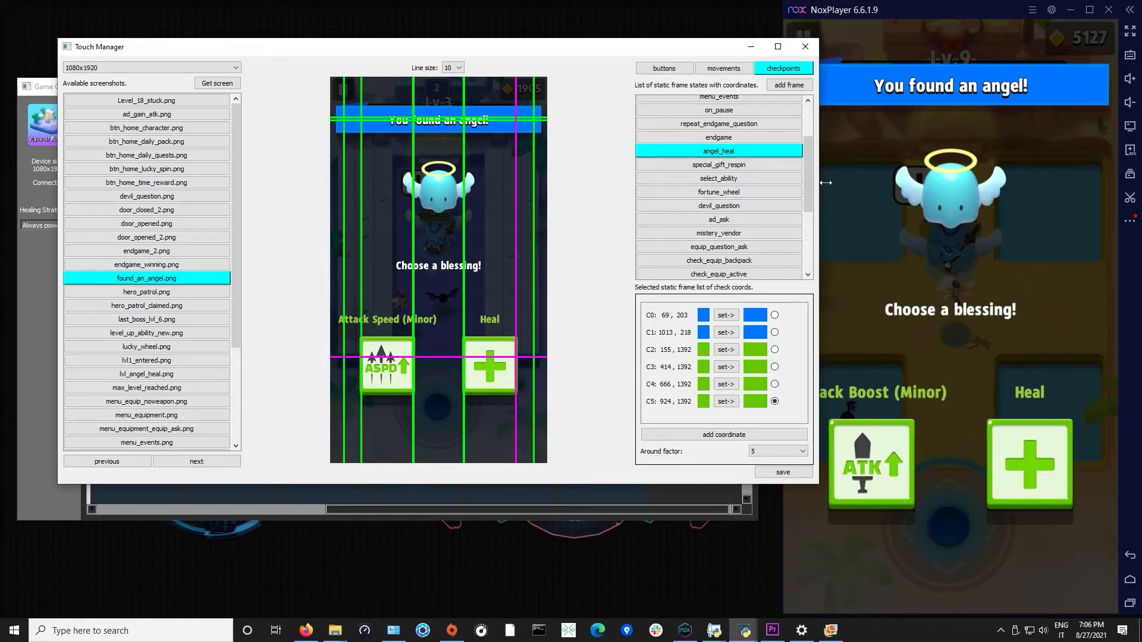
# Compare the menu_home and fortune_wheel checkpoints, then return to angel_heal's coordinates
pyautogui.scroll(3)
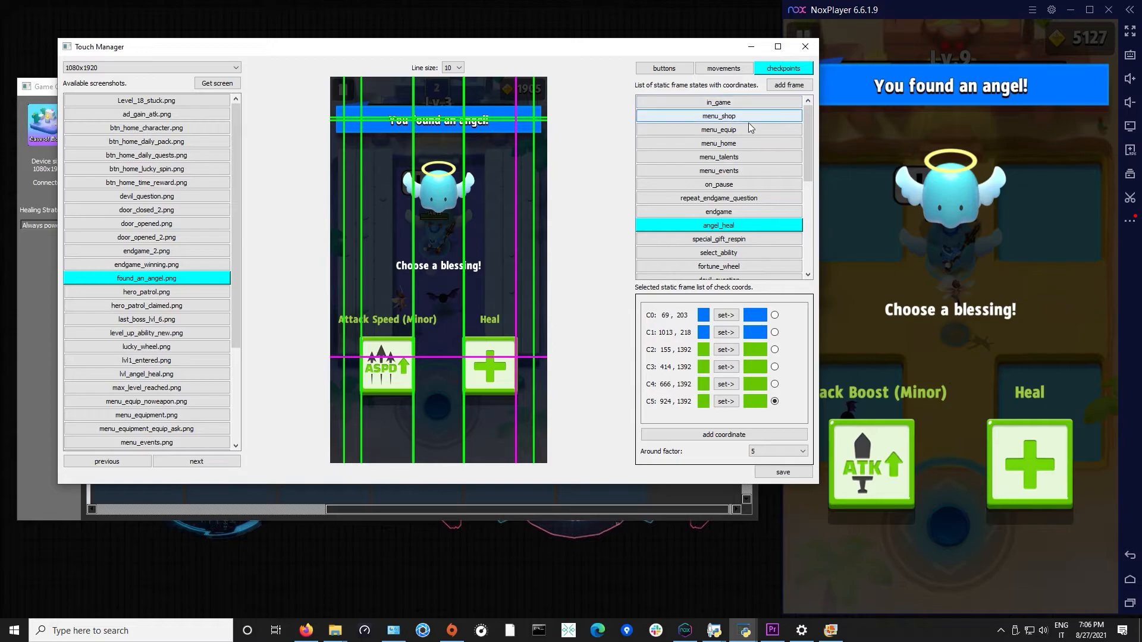
pyautogui.click(719, 143)
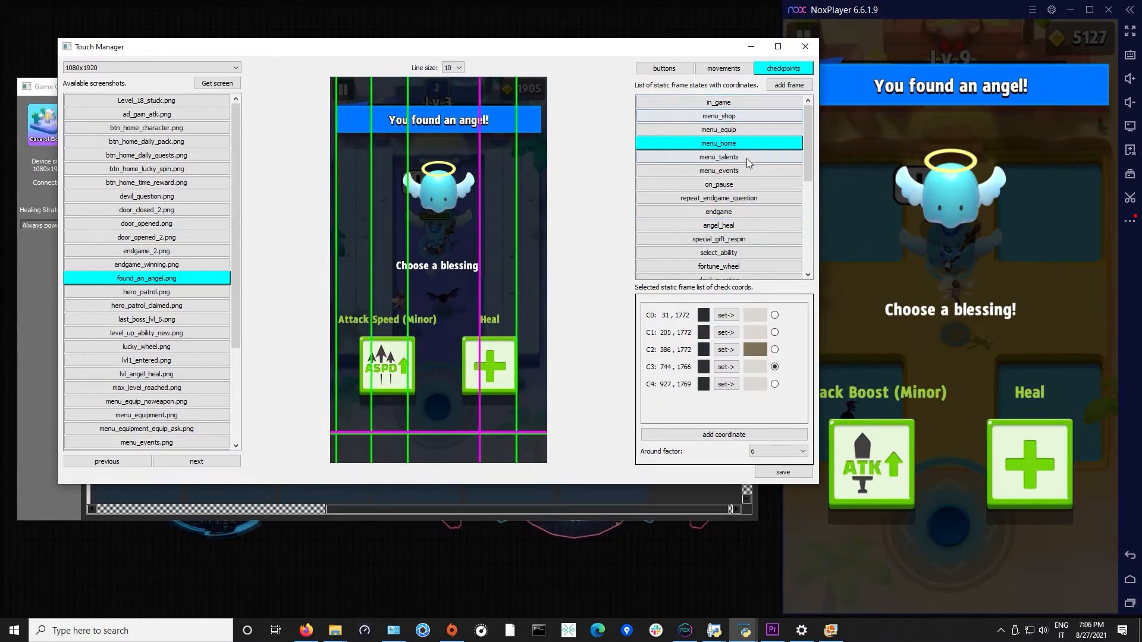
pyautogui.click(718, 265)
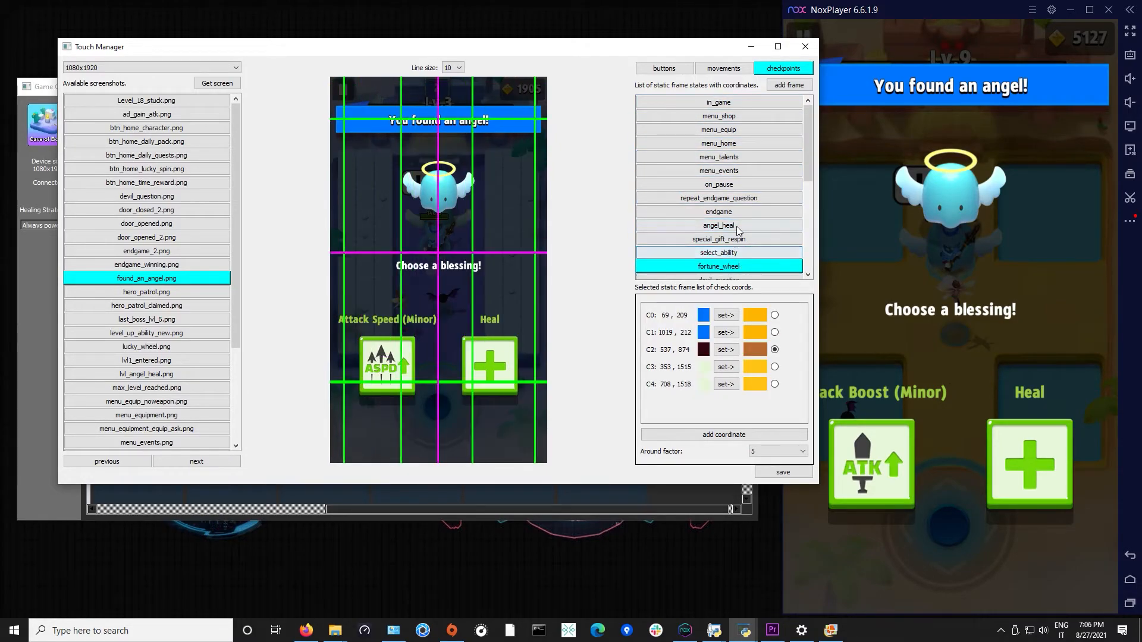
pyautogui.click(718, 225)
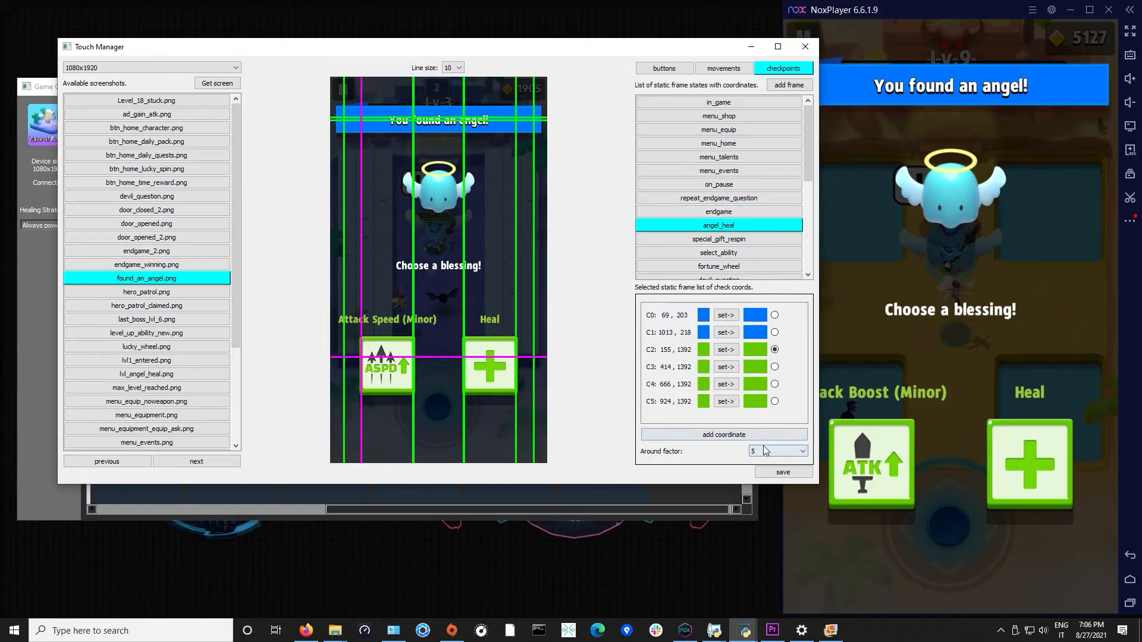
pyautogui.moveTo(717, 459)
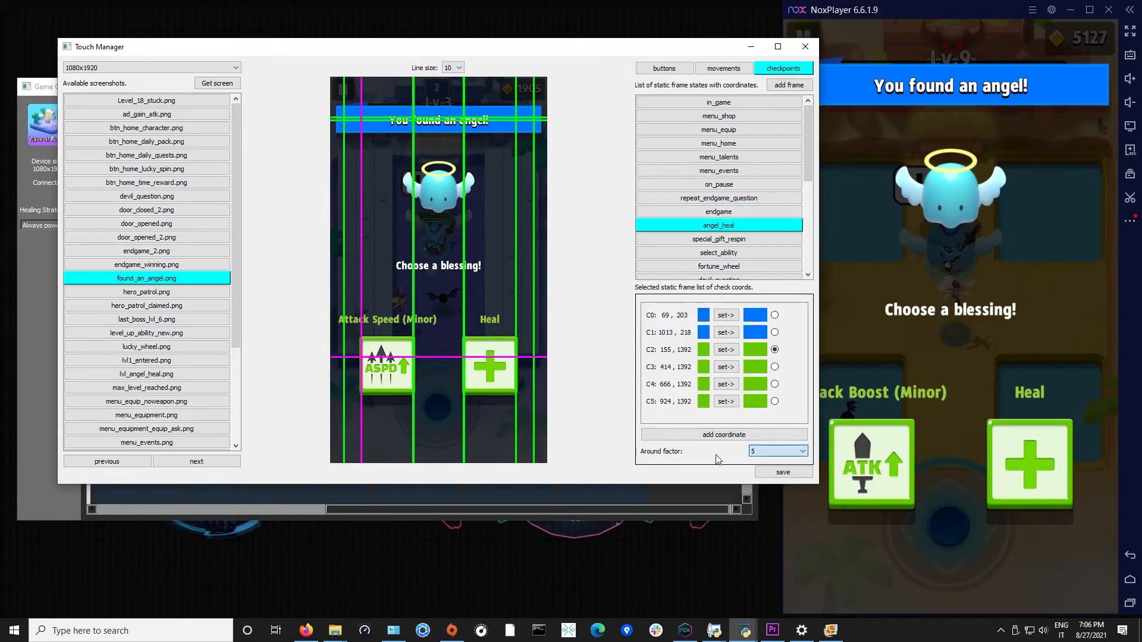
pyautogui.click(800, 452)
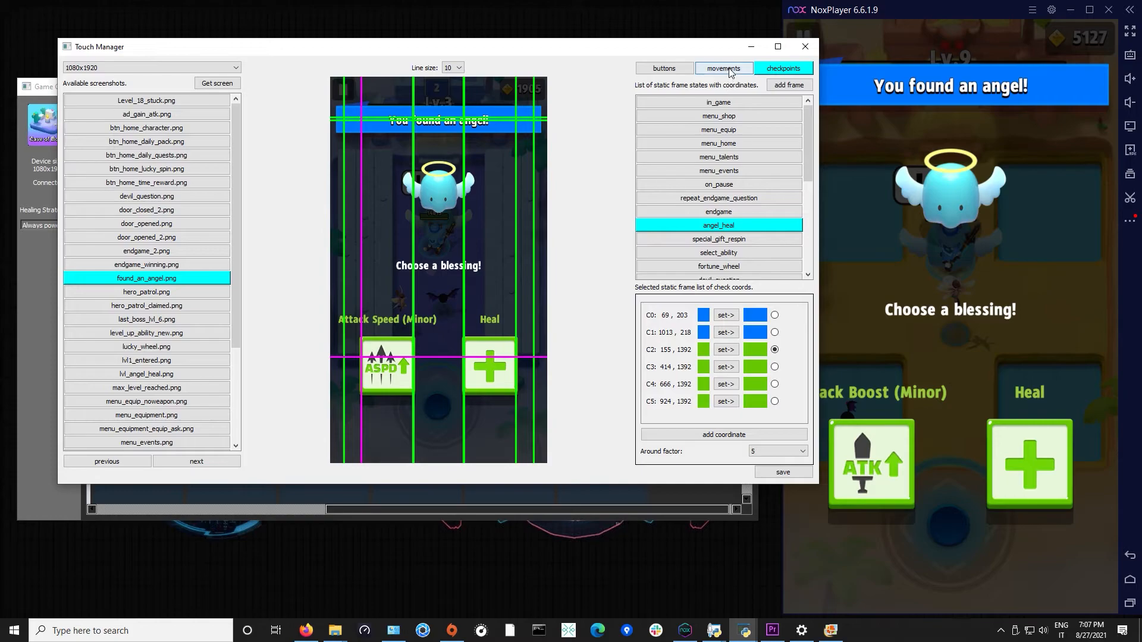
# View the ne swipe's start point in the movements list, then its Stop point
pyautogui.click(722, 67)
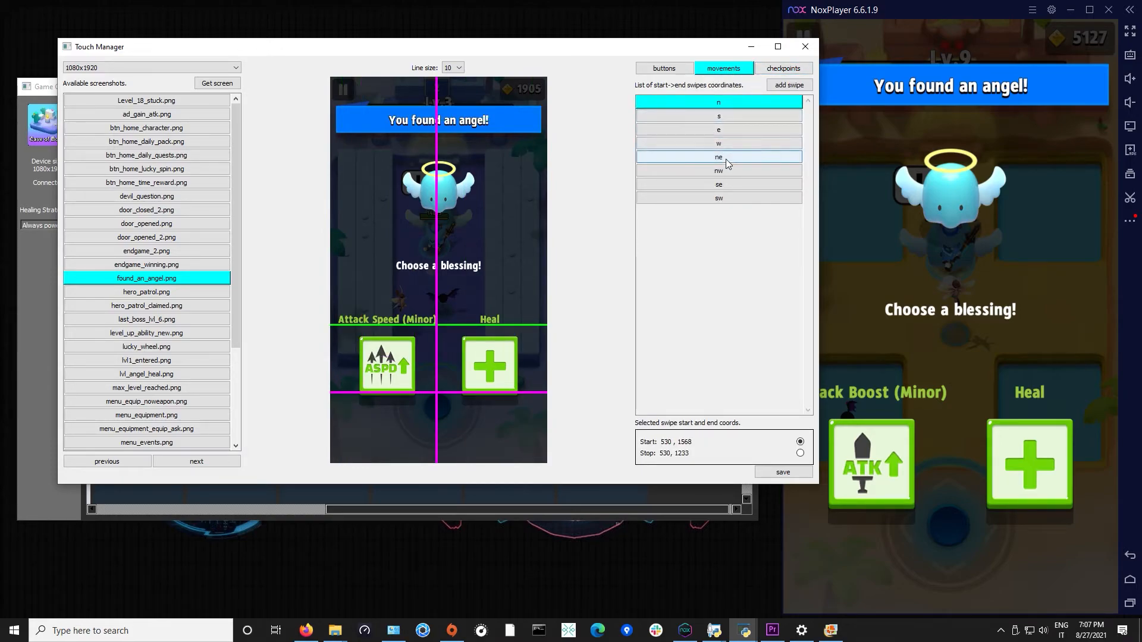
pyautogui.click(718, 157)
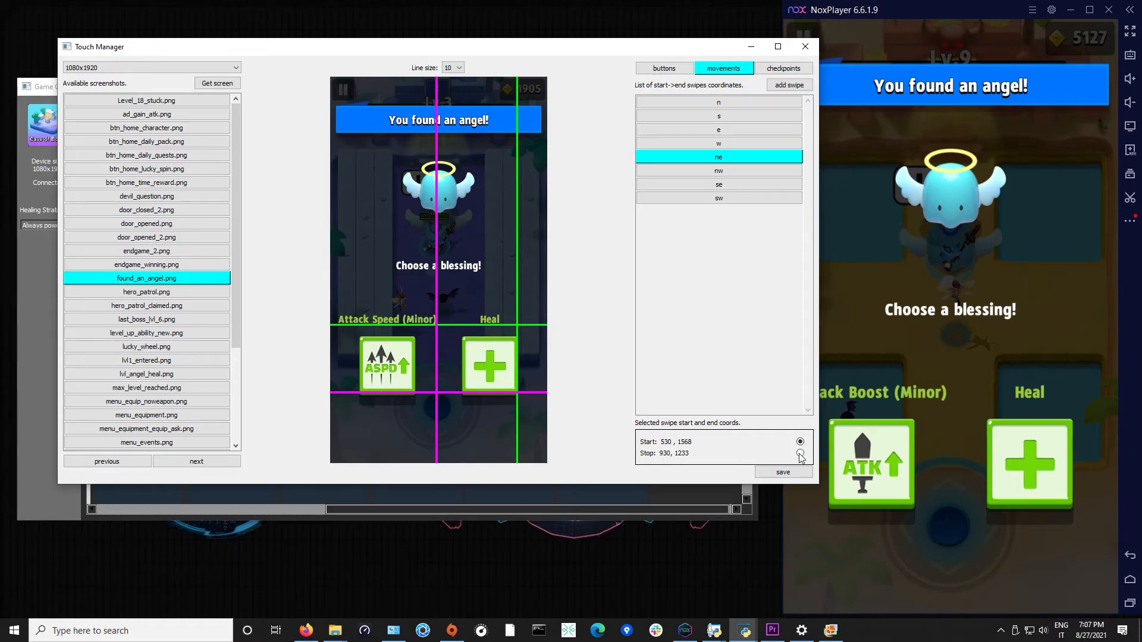
pyautogui.click(799, 453)
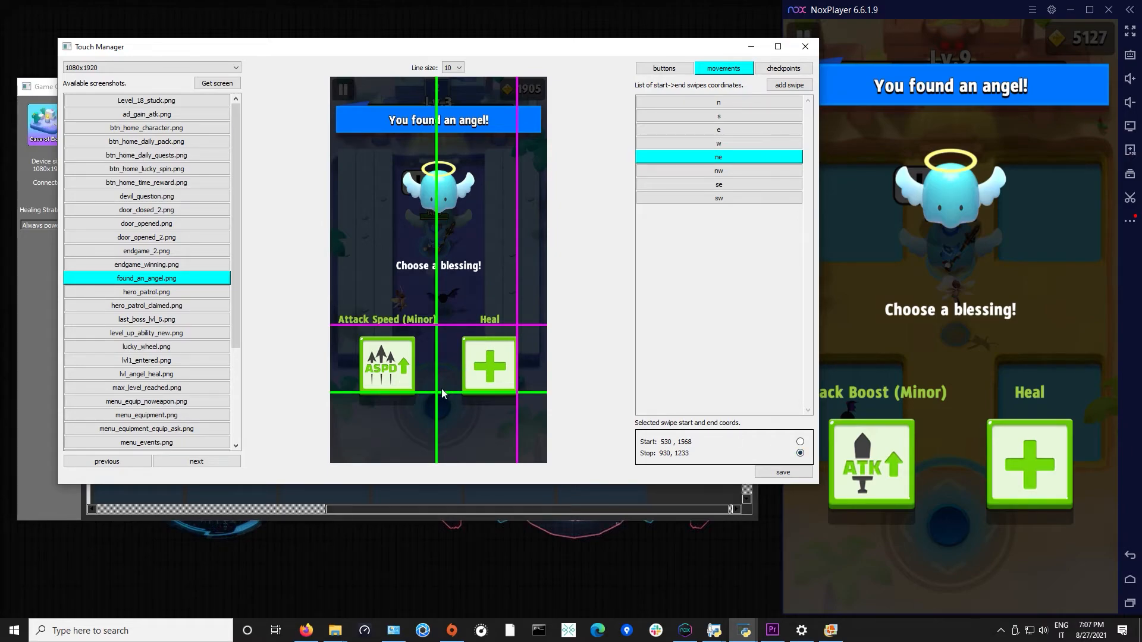
pyautogui.moveTo(450, 386)
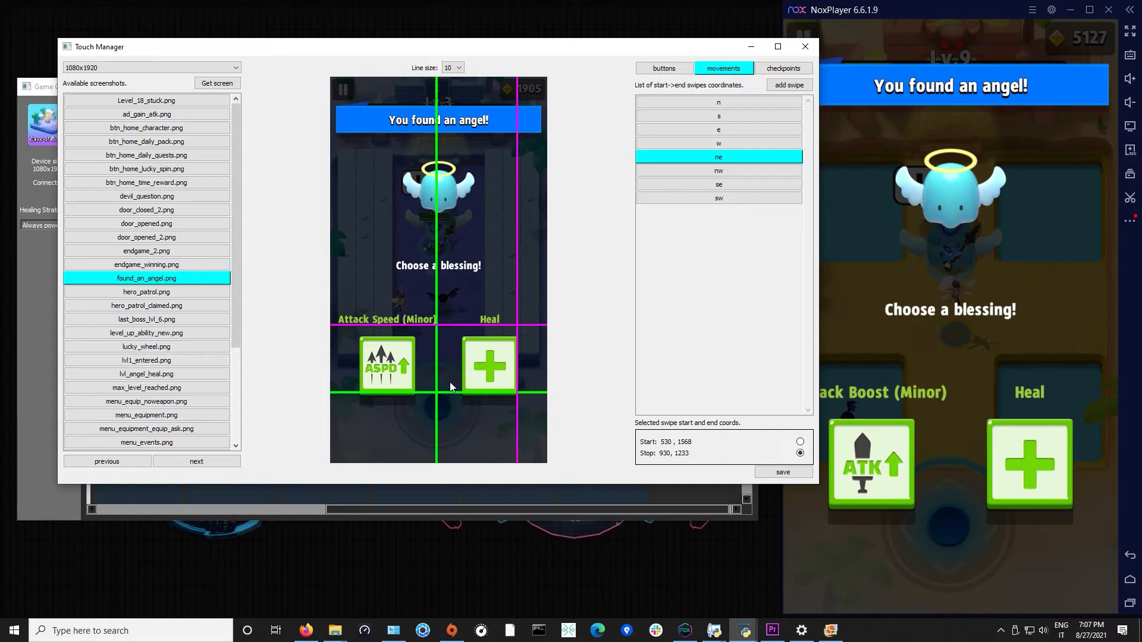
pyautogui.moveTo(467, 369)
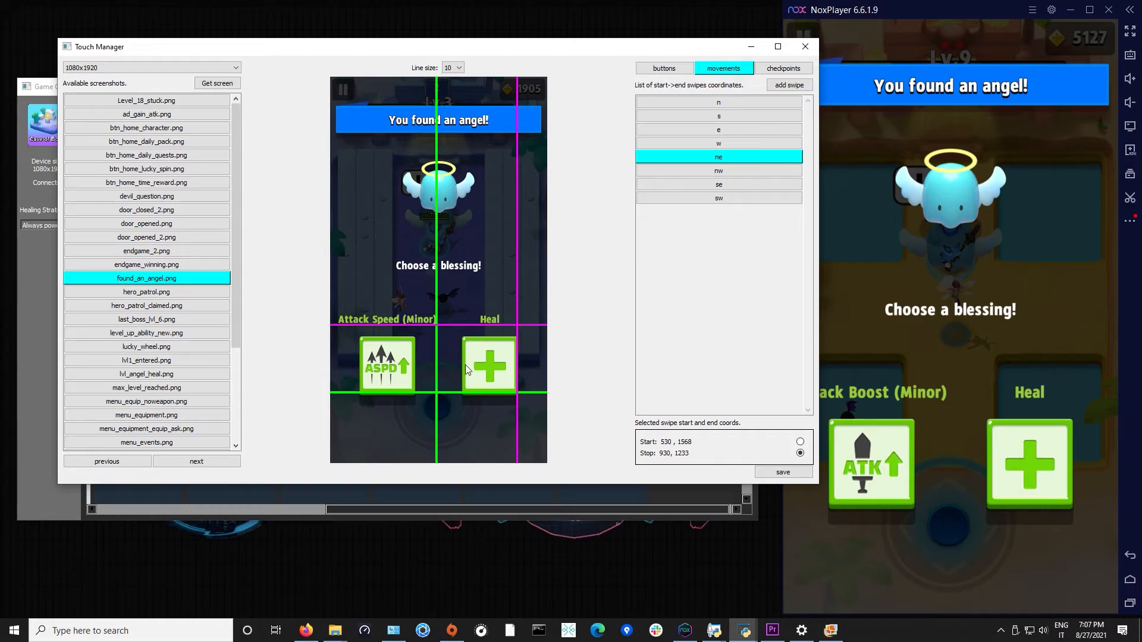
# View the start and stop coordinates of the s and nw swipes
pyautogui.click(718, 102)
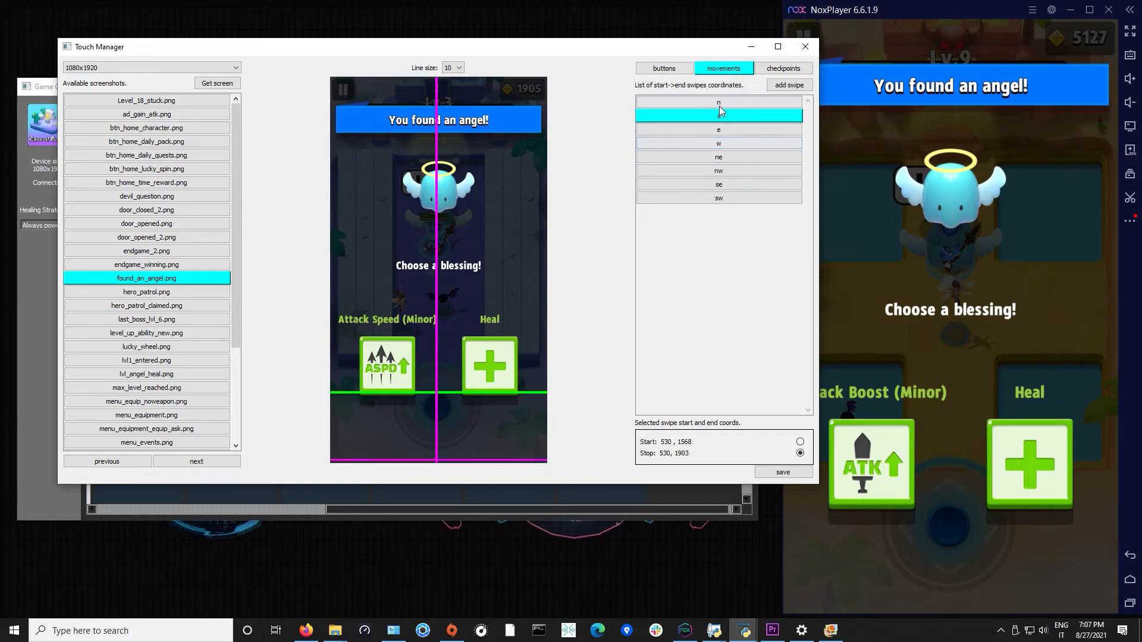
pyautogui.click(719, 170)
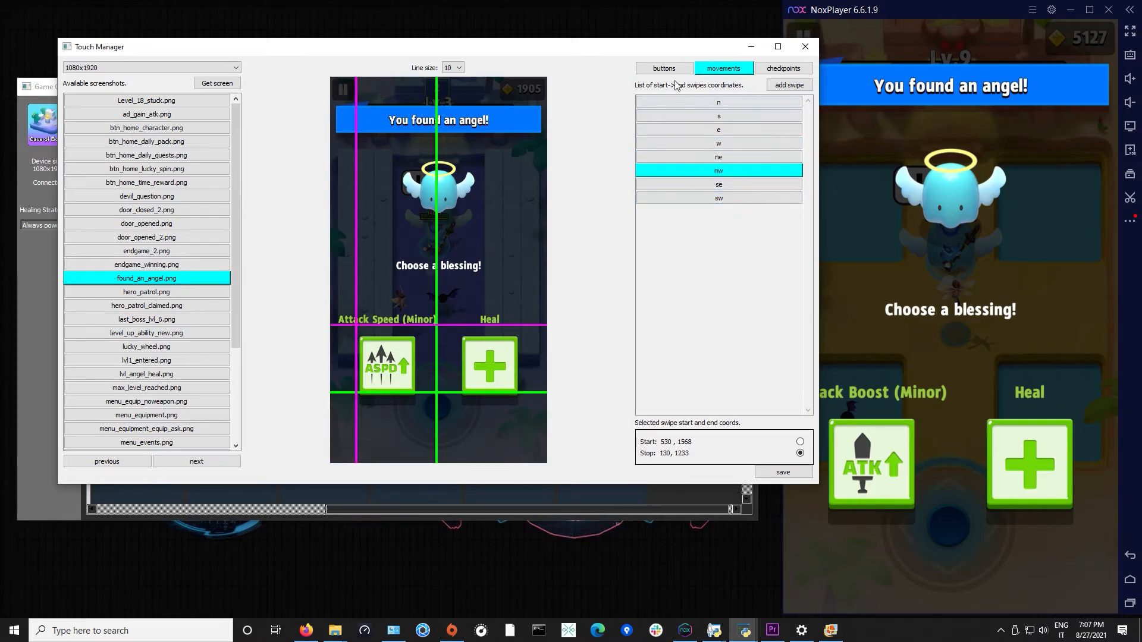
# Show the buttons over Level_18_stuck.png and check menu_equipment and heal_right (800, 1392) locations
pyautogui.click(662, 67)
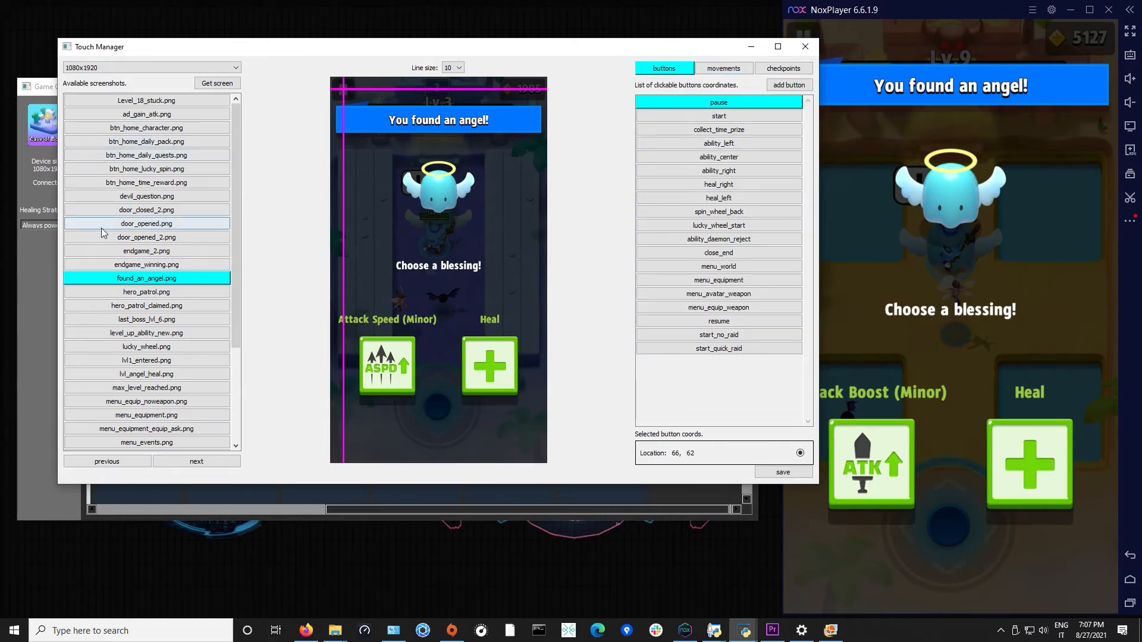
pyautogui.click(147, 100)
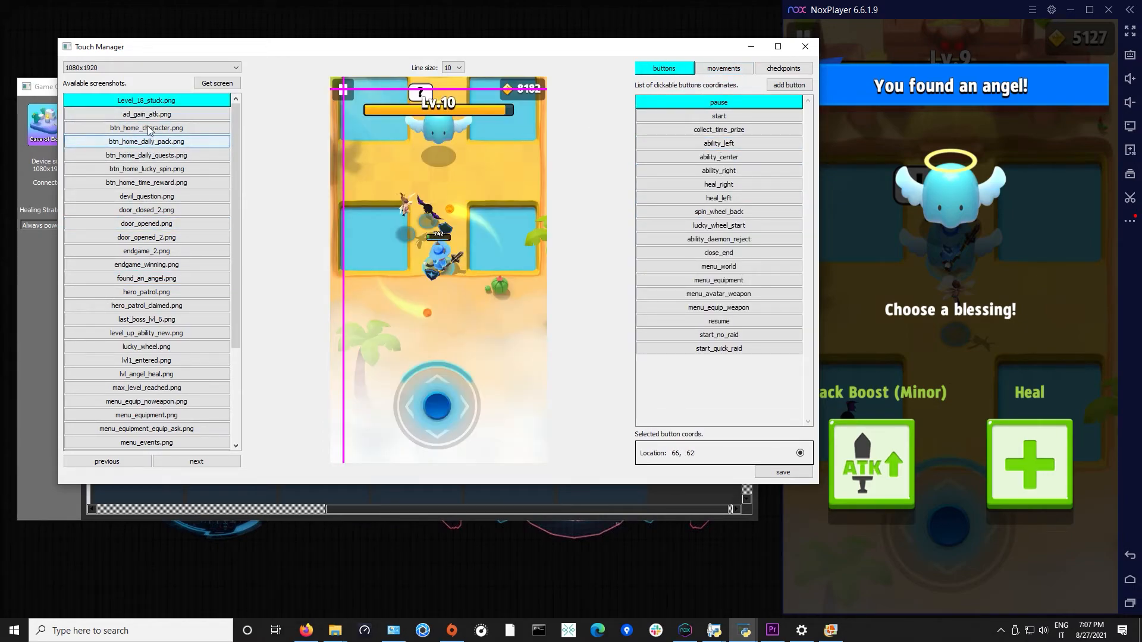
pyautogui.moveTo(527, 288)
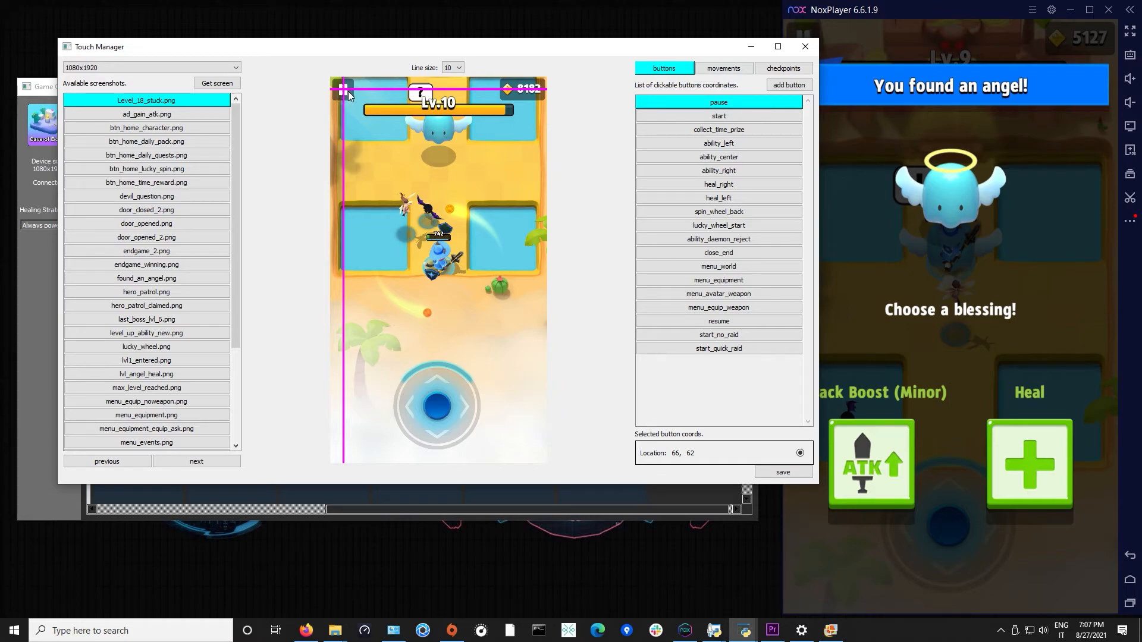
pyautogui.click(718, 279)
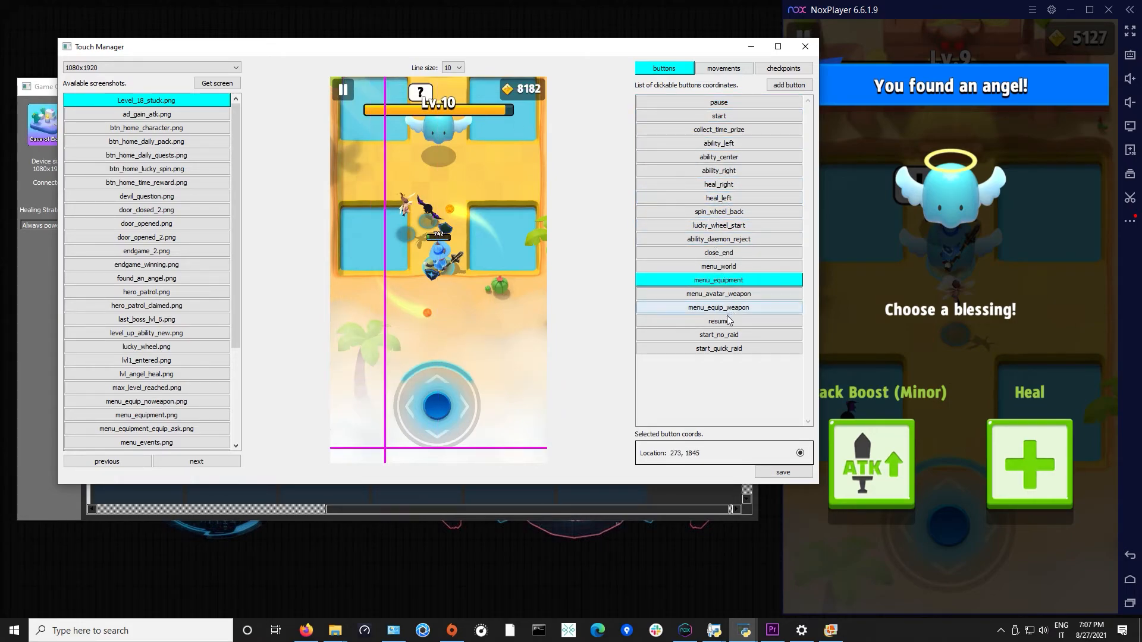
pyautogui.click(717, 183)
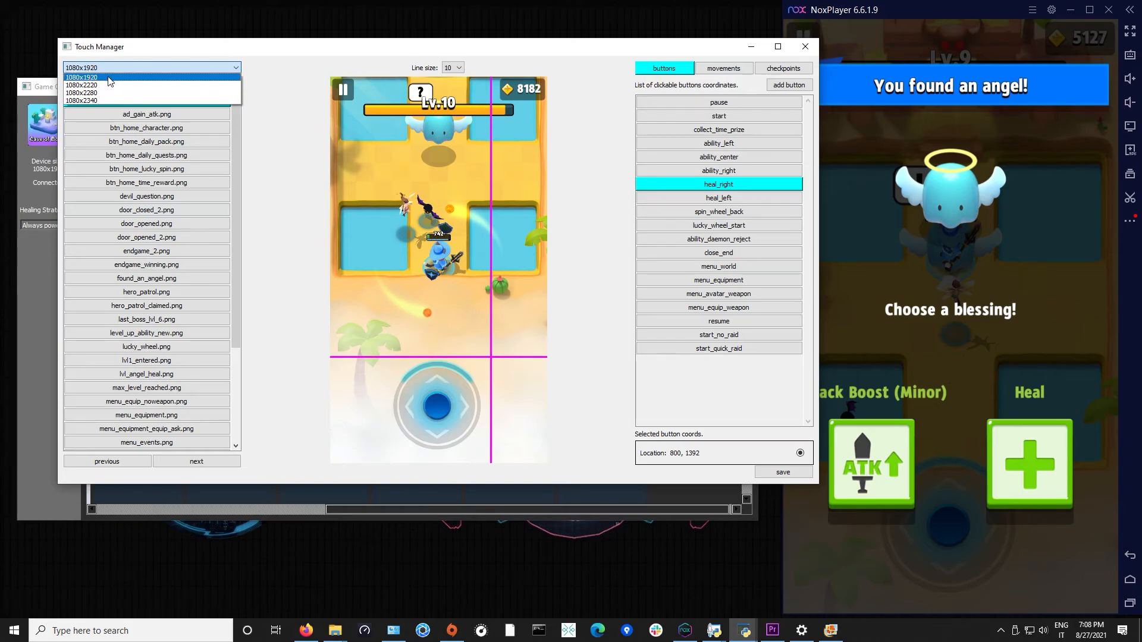
# List the supported resolutions 1080x1920, 1080x2220, 1080x2280 and 1080x2340, keeping 1080x1920
pyautogui.click(109, 77)
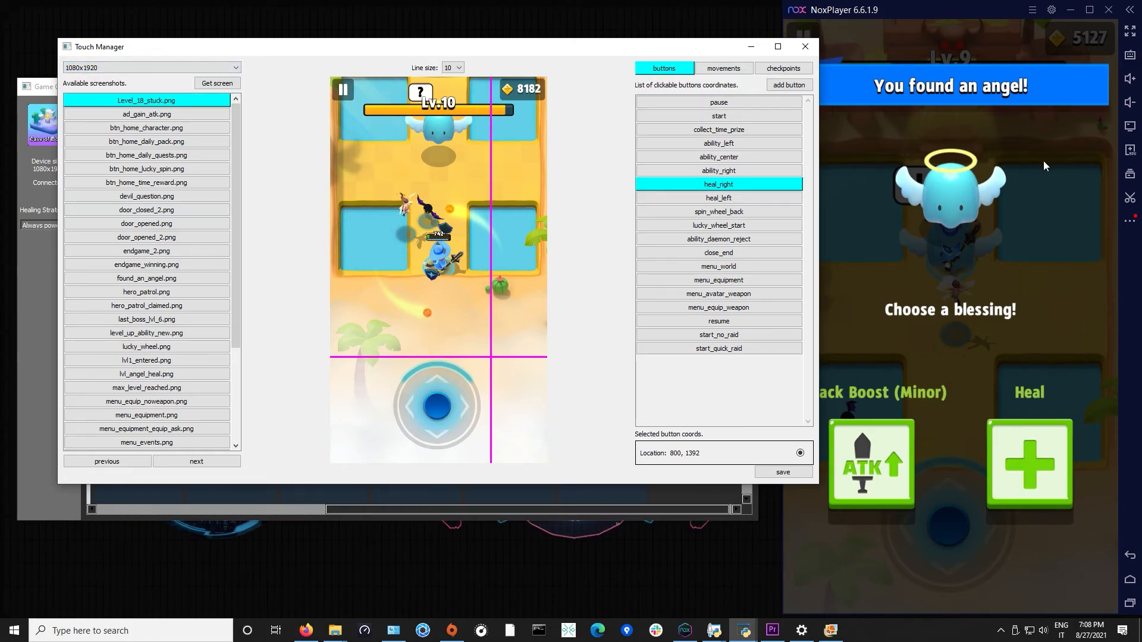
pyautogui.moveTo(594, 165)
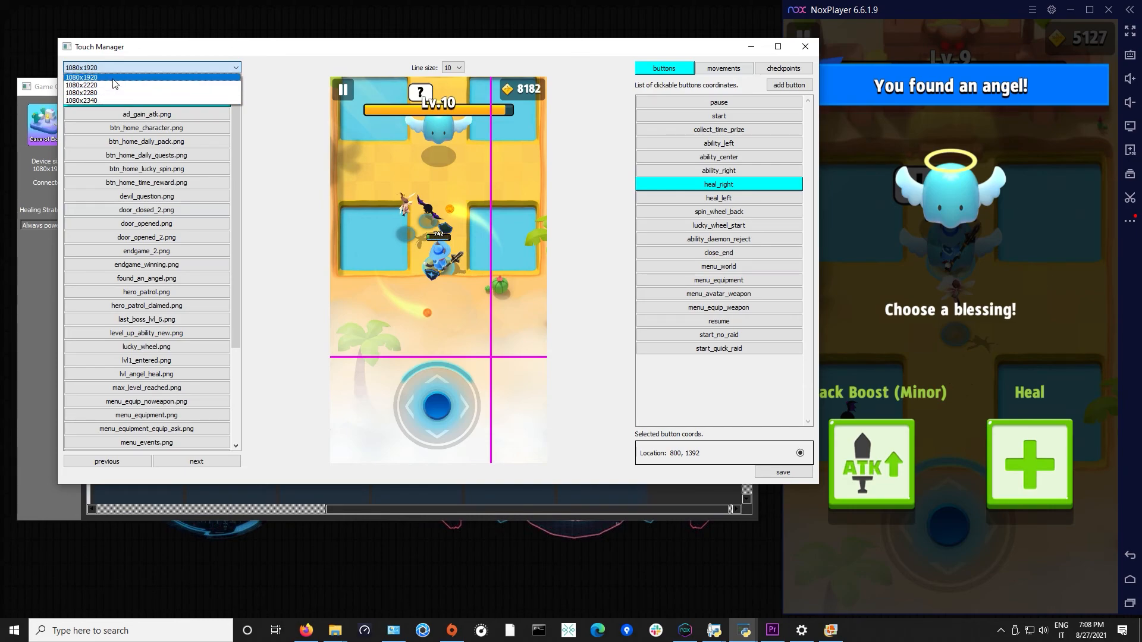
pyautogui.click(82, 78)
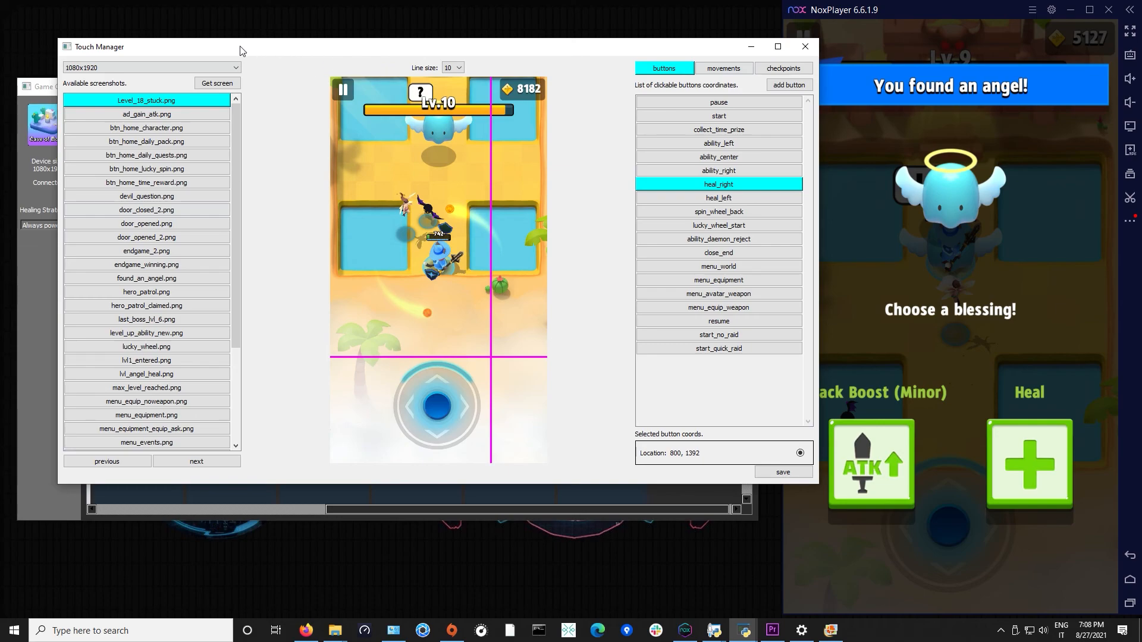
pyautogui.click(150, 67)
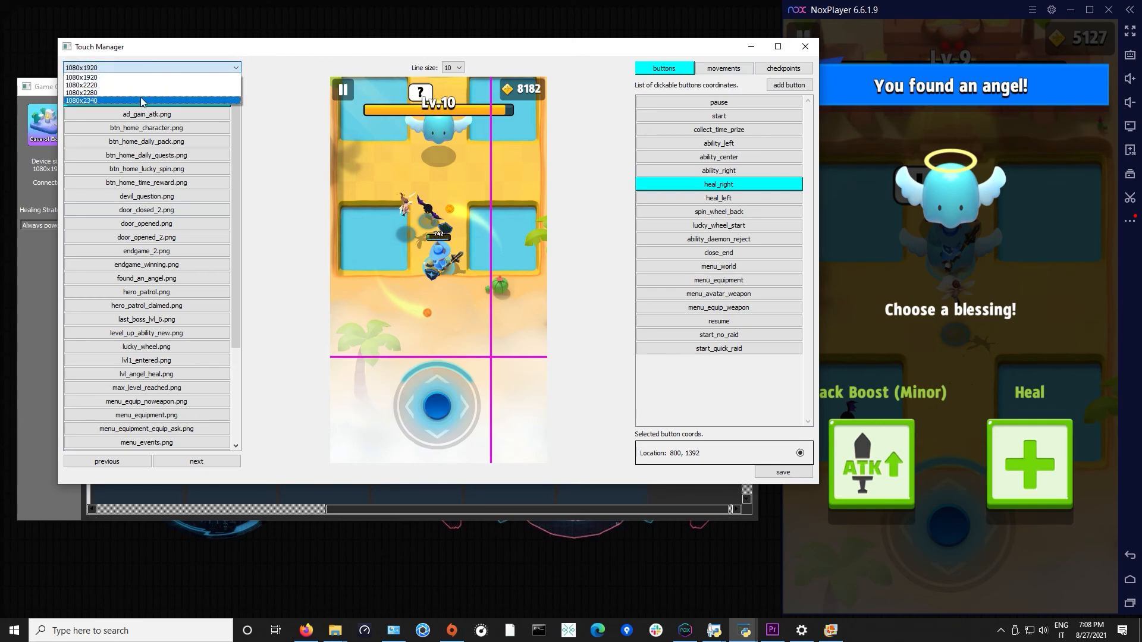
pyautogui.moveTo(164, 103)
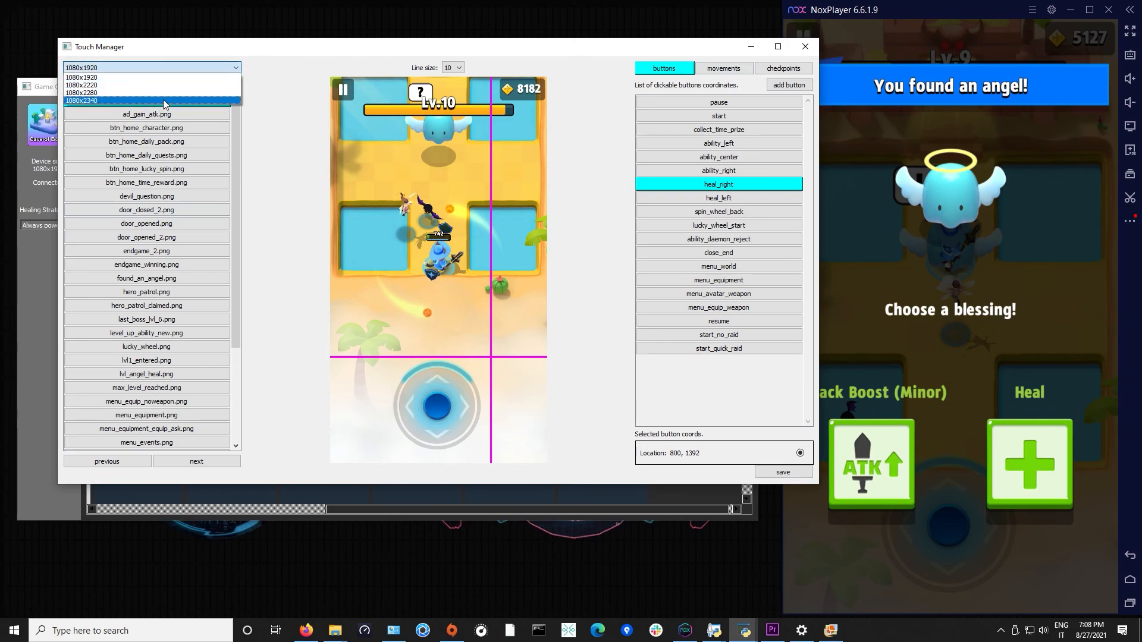